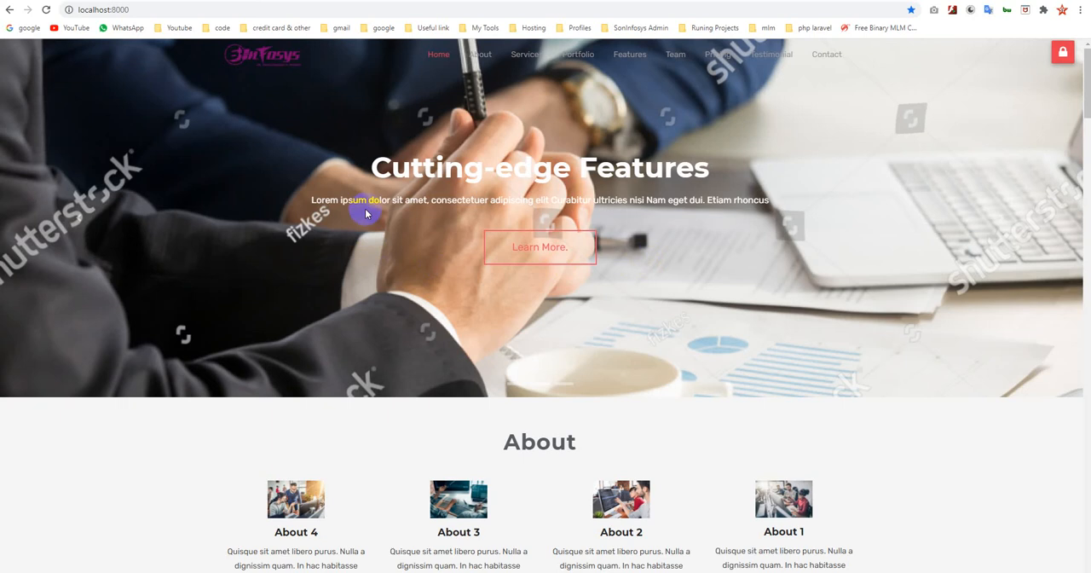
{"action": "mouse_move", "coordinate": [366, 223]}
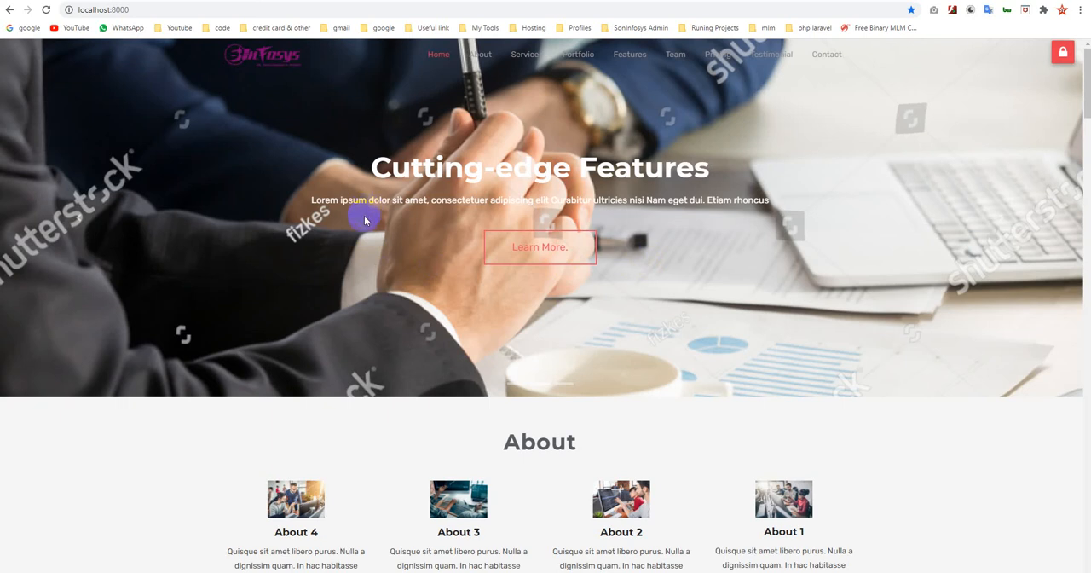
{"action": "mouse_move", "coordinate": [726, 145]}
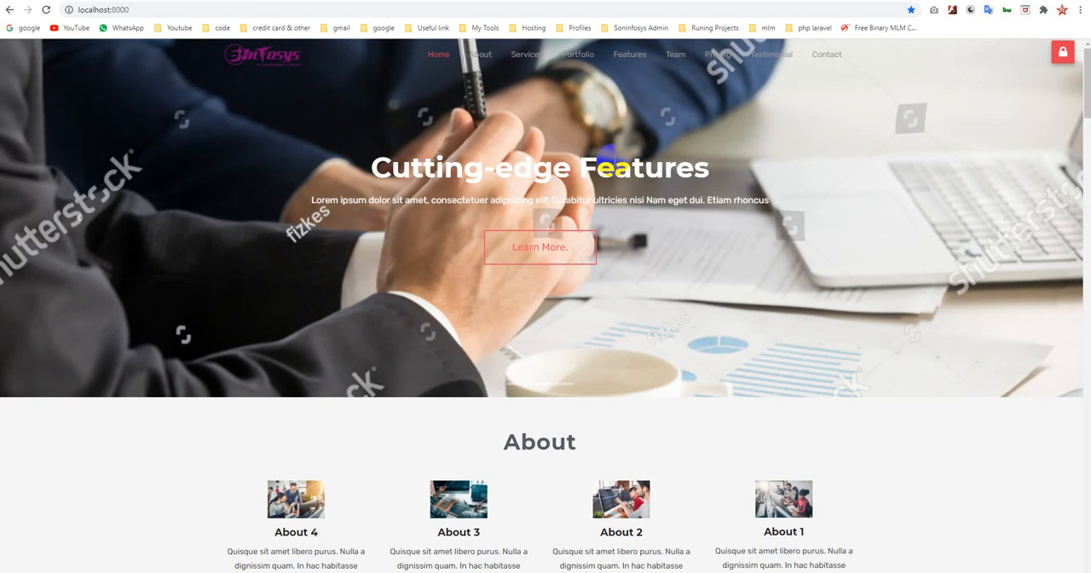
{"action": "mouse_move", "coordinate": [1041, 103]}
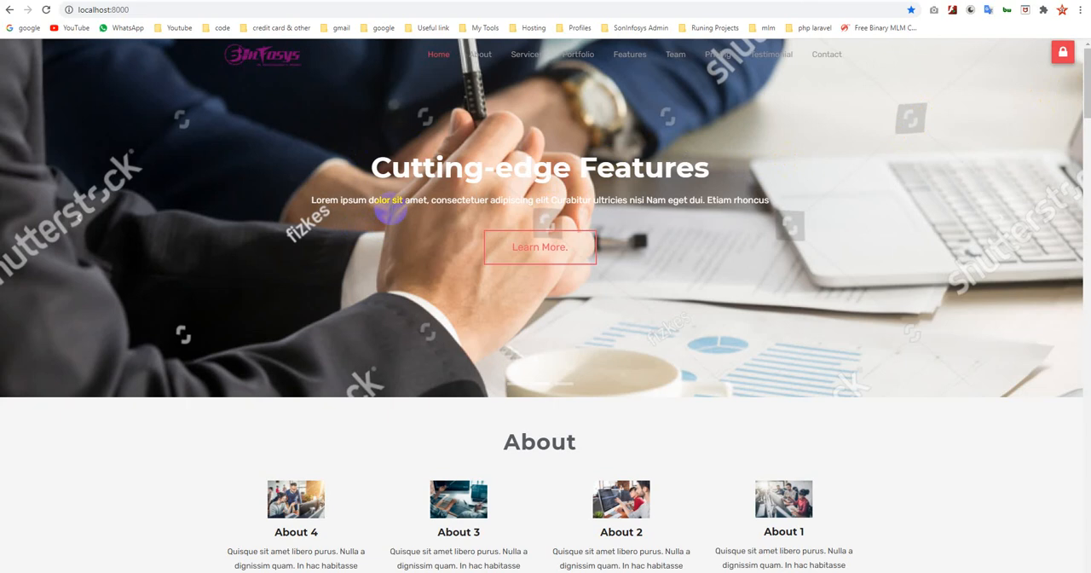
{"action": "mouse_move", "coordinate": [606, 139]}
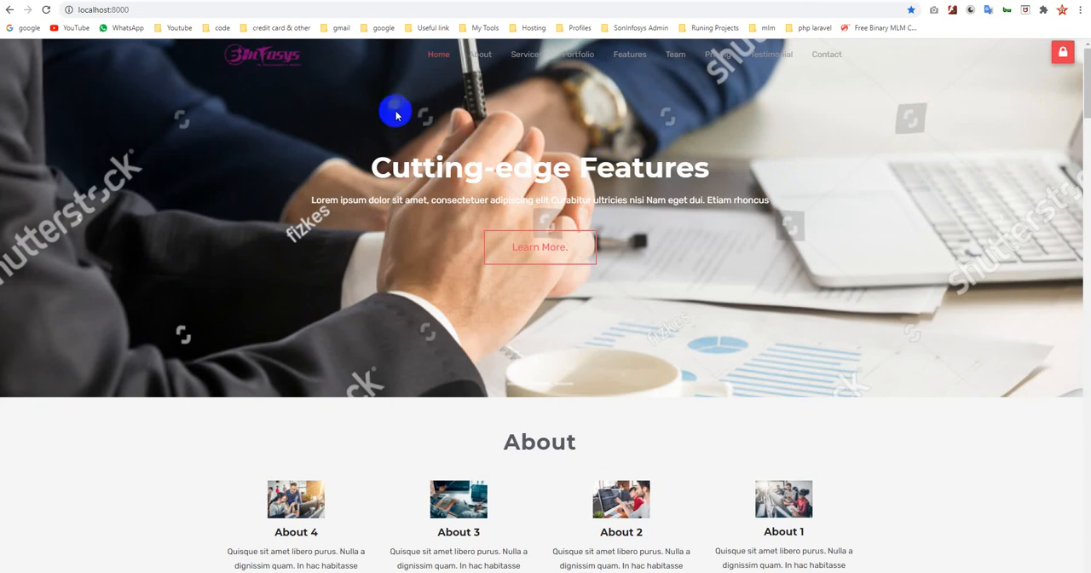
{"action": "mouse_move", "coordinate": [705, 102]}
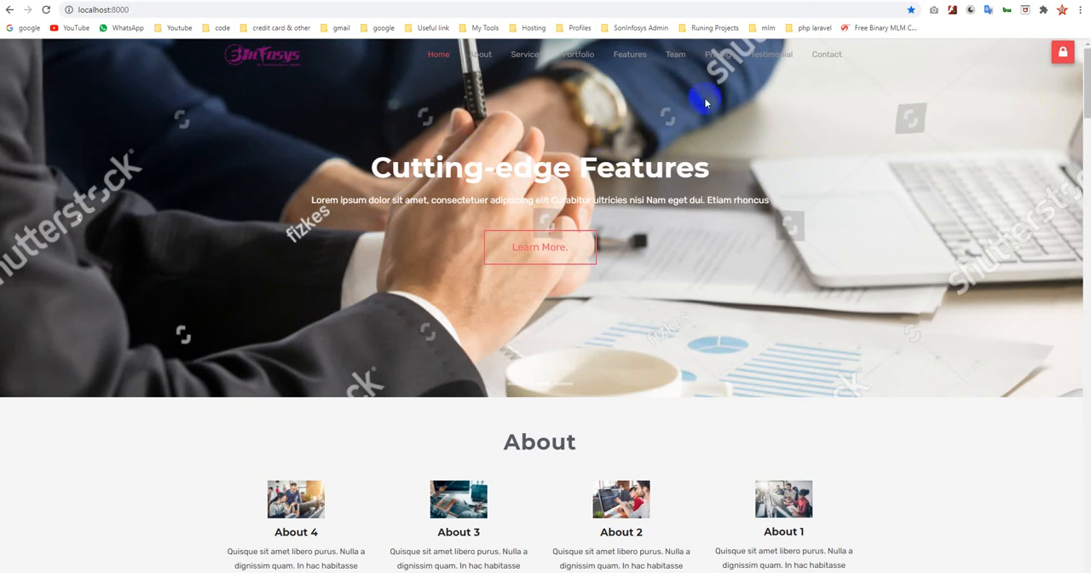
{"action": "mouse_move", "coordinate": [619, 122]}
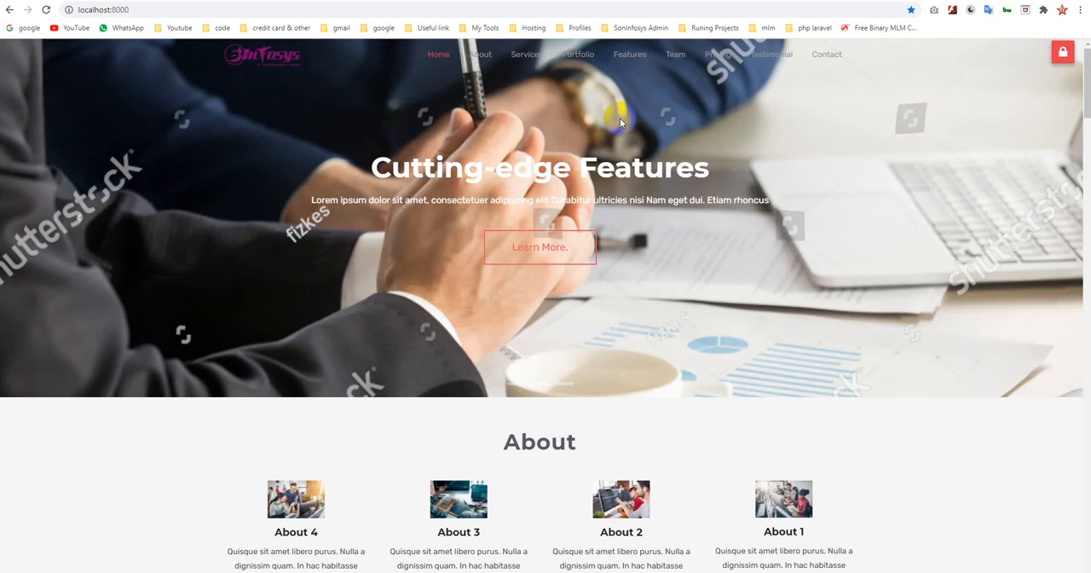
{"action": "mouse_move", "coordinate": [735, 129]}
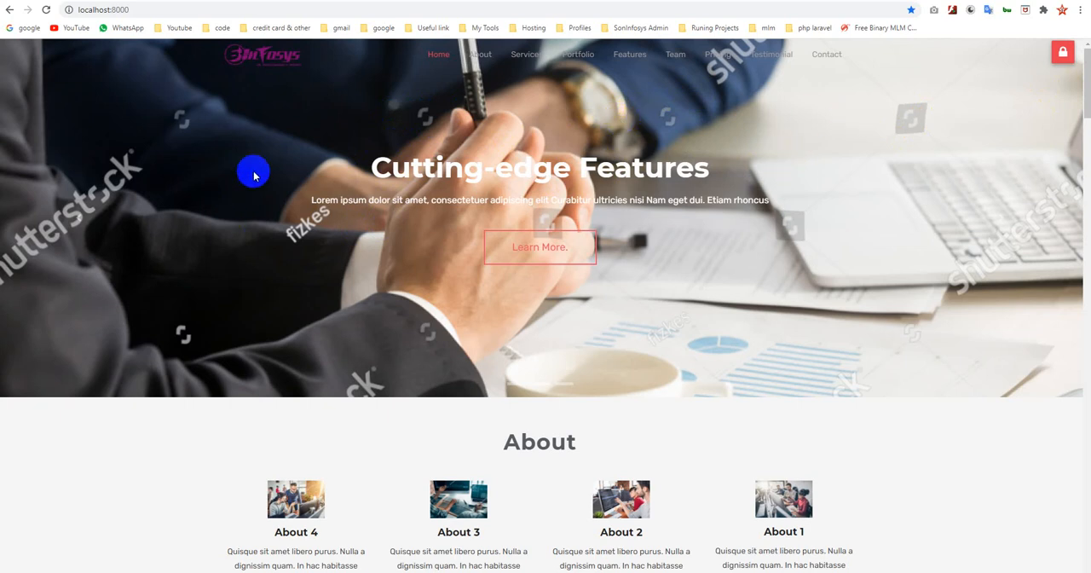
{"action": "mouse_move", "coordinate": [861, 118]}
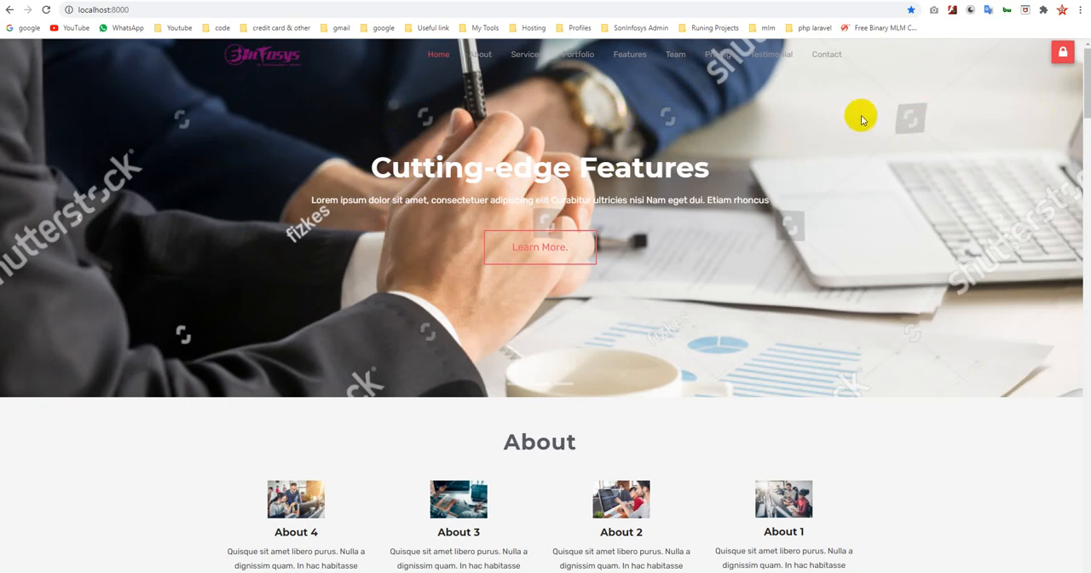
{"action": "mouse_move", "coordinate": [789, 138]}
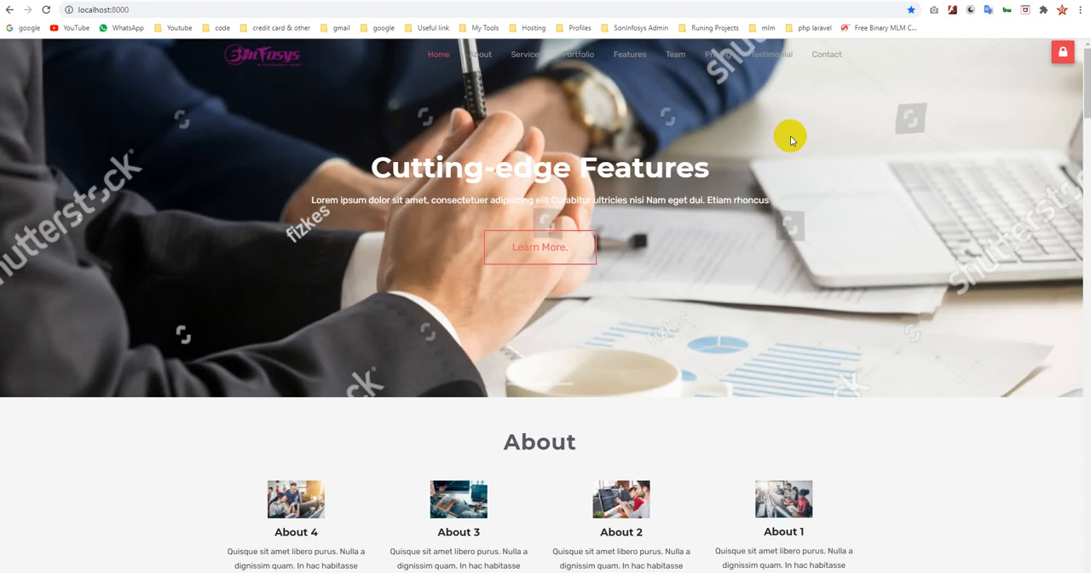
{"action": "mouse_move", "coordinate": [791, 134]}
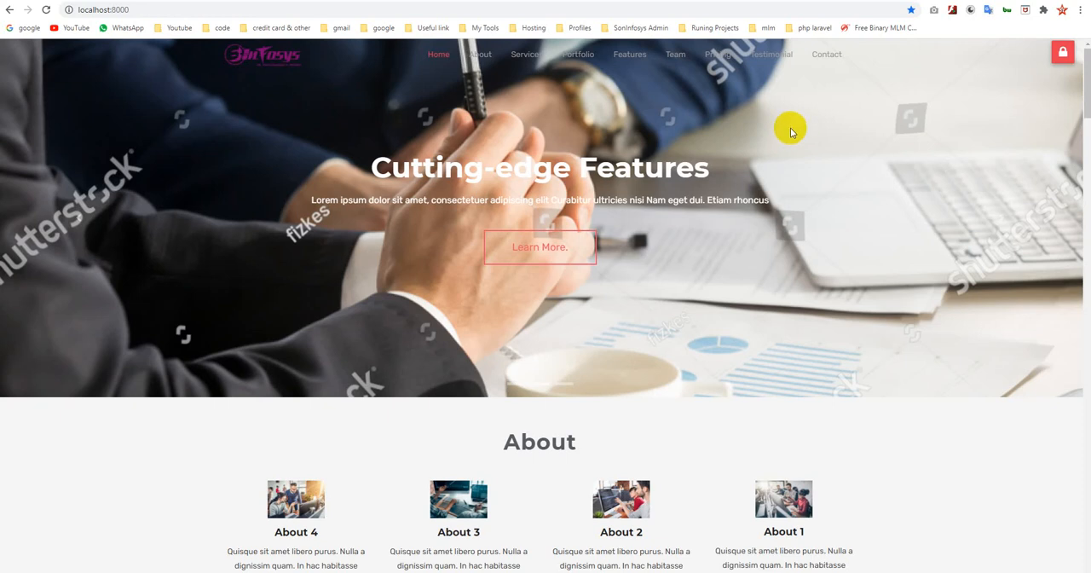
{"action": "mouse_move", "coordinate": [573, 137]}
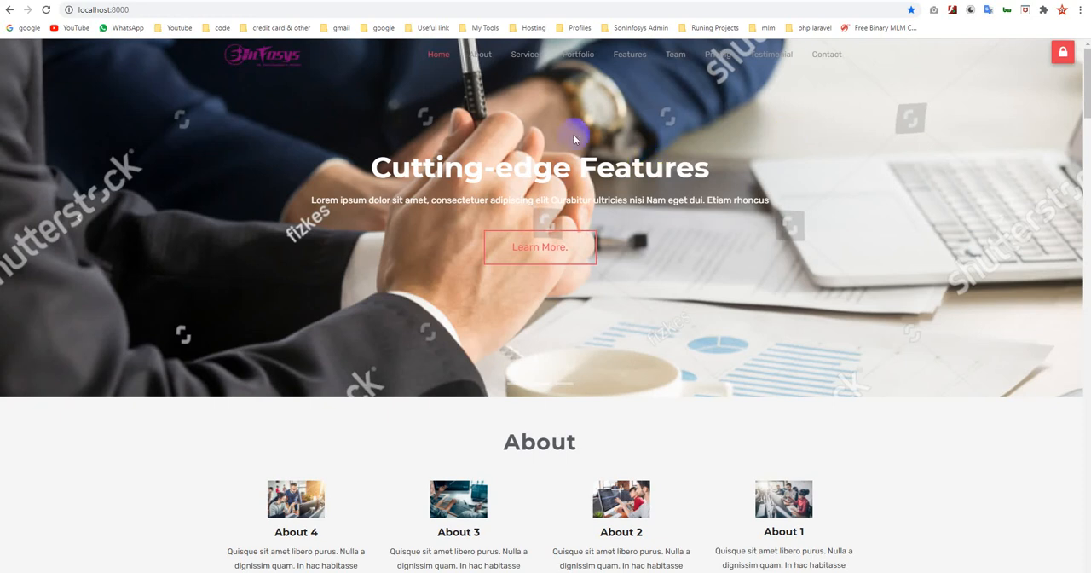
{"action": "mouse_move", "coordinate": [629, 303]}
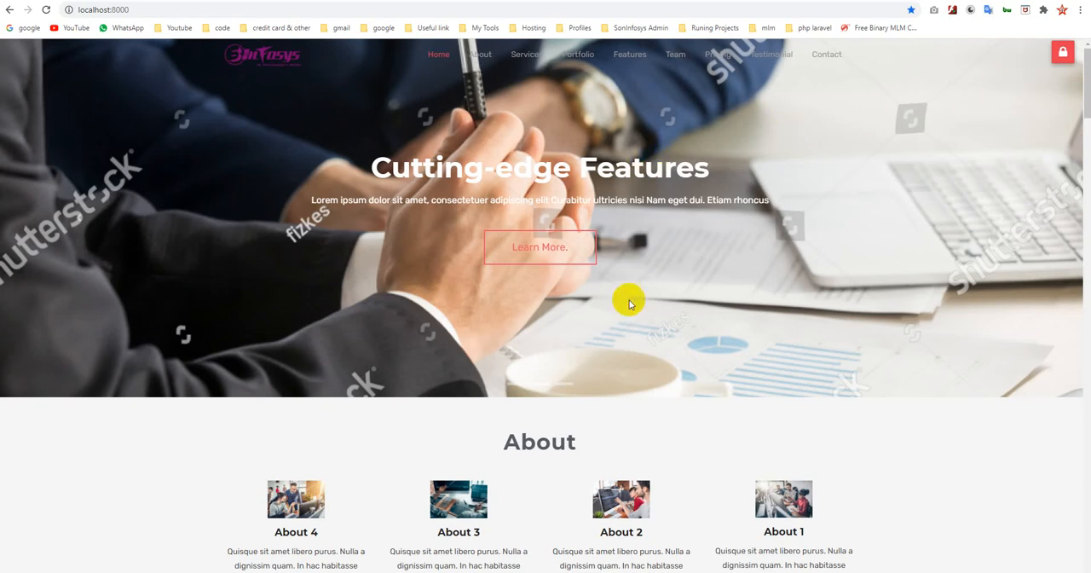
{"action": "mouse_move", "coordinate": [684, 282]}
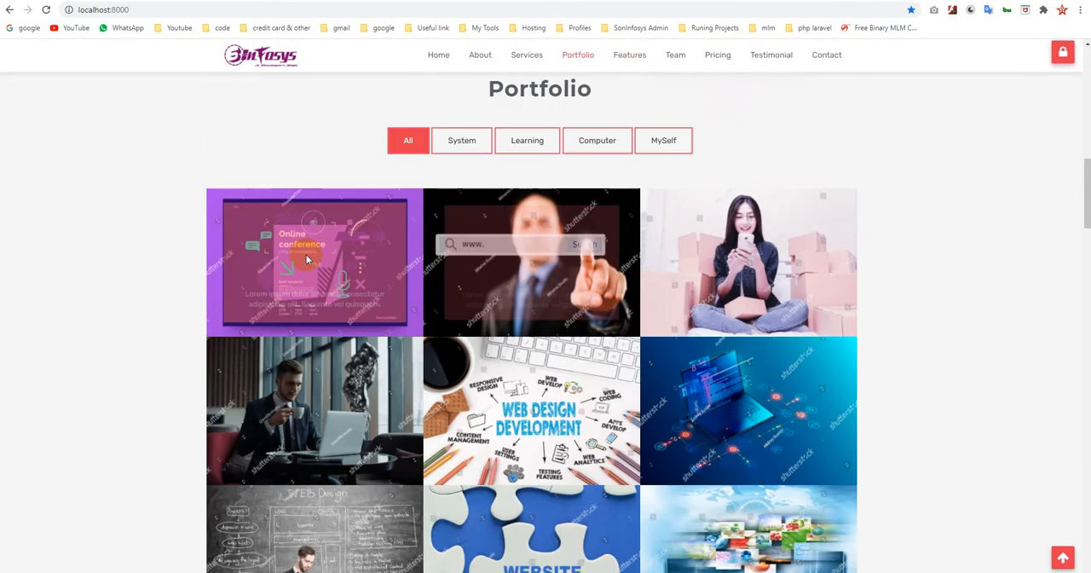
Preview the Online conference portfolio image and filter the portfolio to Learning items
{"action": "left_click", "coordinate": [306, 260]}
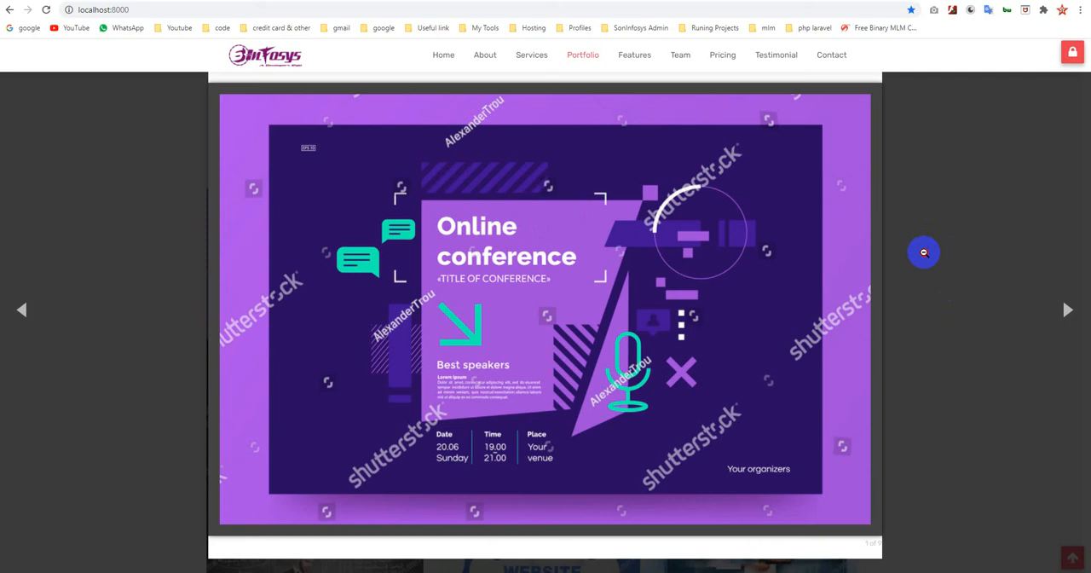
{"action": "left_click", "coordinate": [597, 139]}
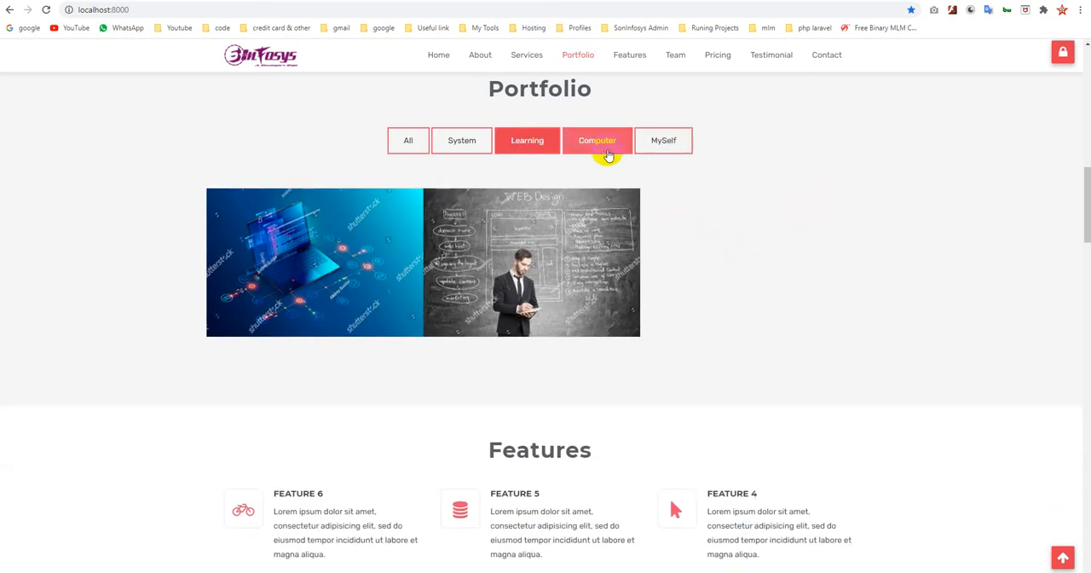
{"action": "left_click", "coordinate": [629, 54]}
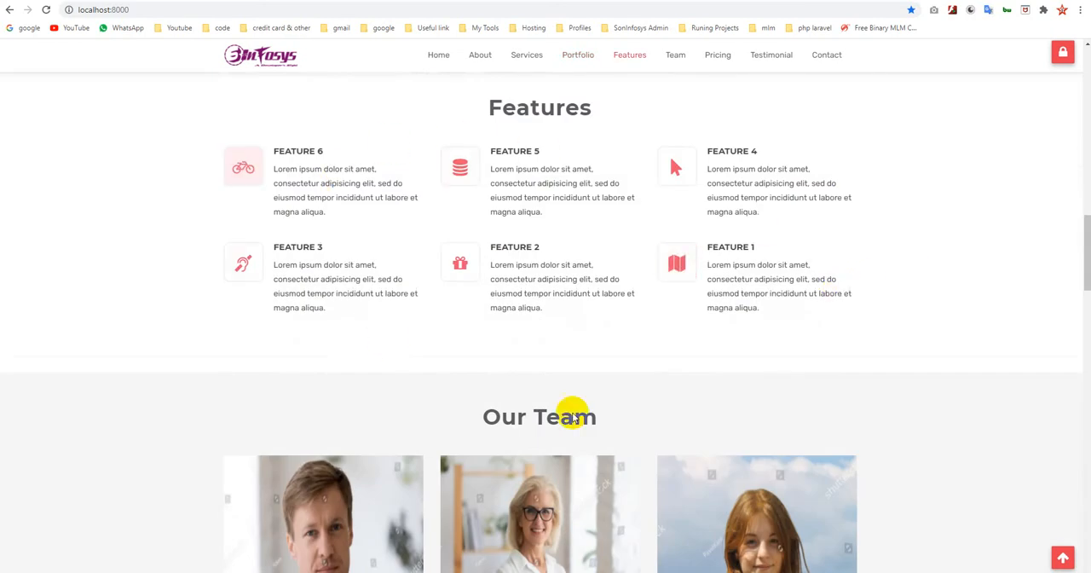
Scroll down past Pricing, Testimonial and Contact Us to the map and footer
{"action": "scroll", "scroll_direction": "down", "scroll_amount": 3}
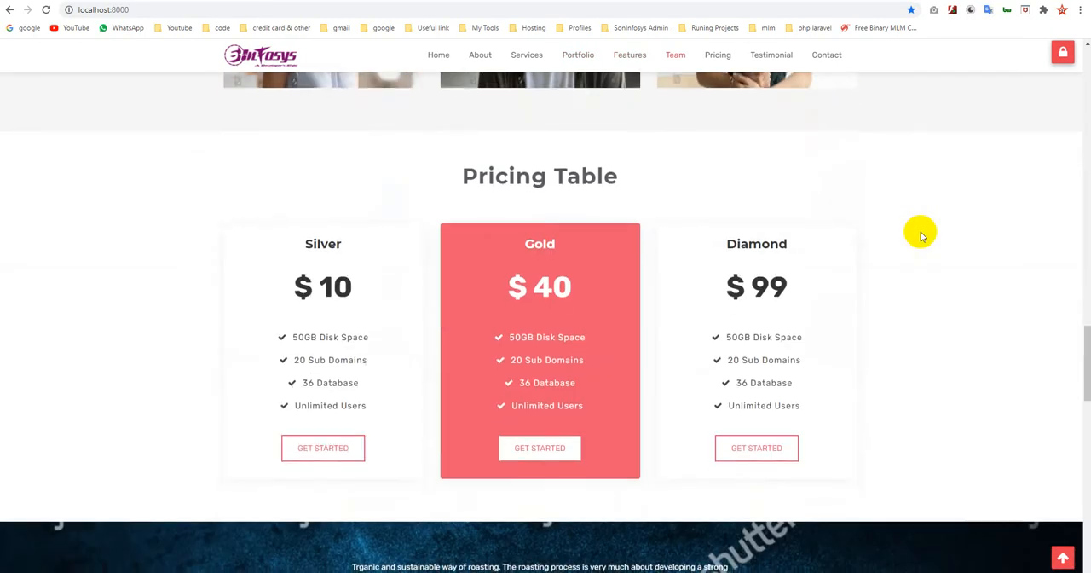
{"action": "scroll", "scroll_direction": "down", "scroll_amount": 3}
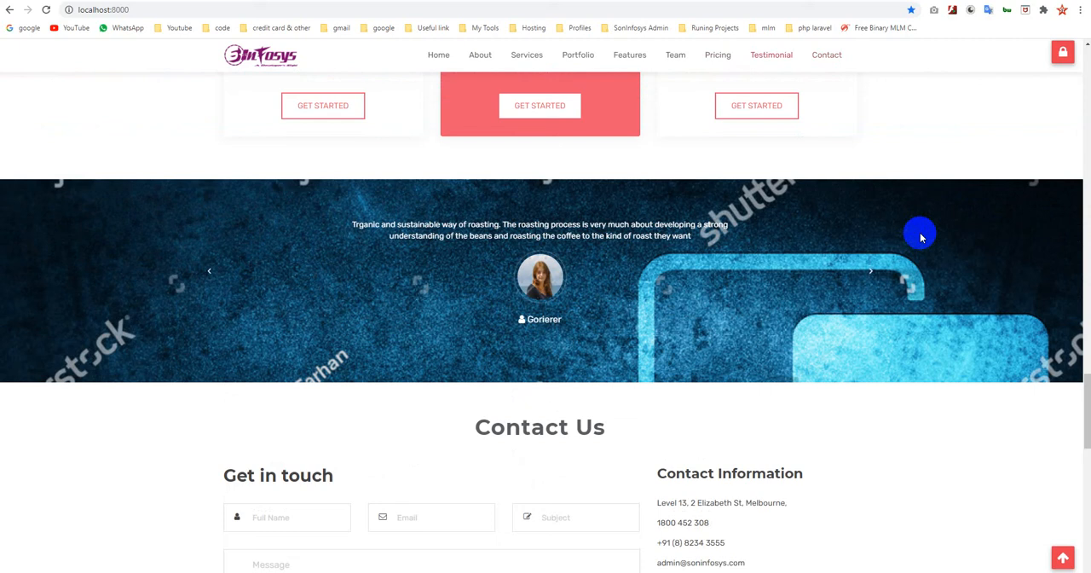
{"action": "mouse_move", "coordinate": [877, 316]}
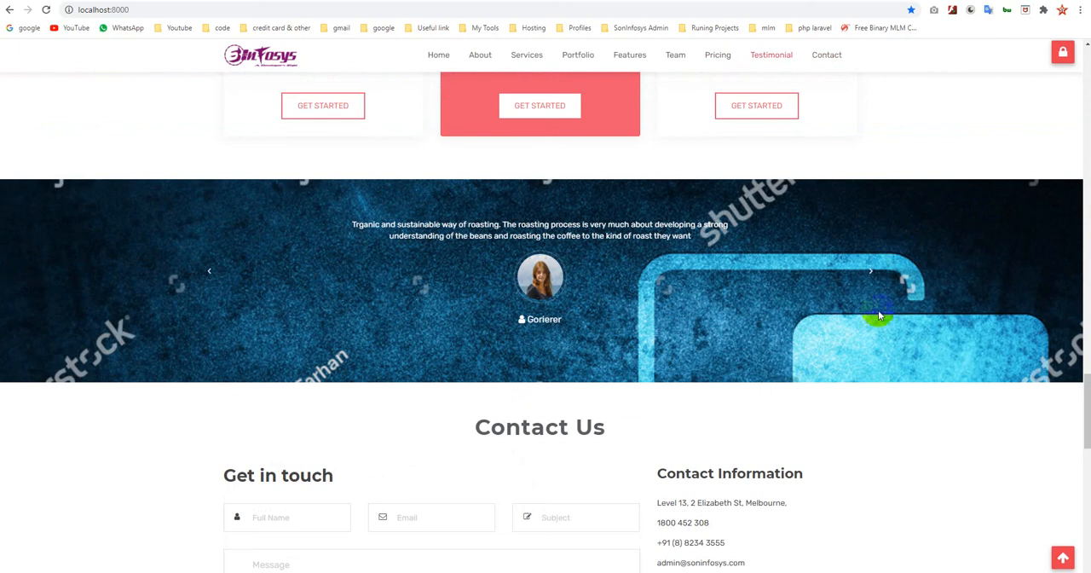
{"action": "scroll", "scroll_direction": "down", "scroll_amount": 3}
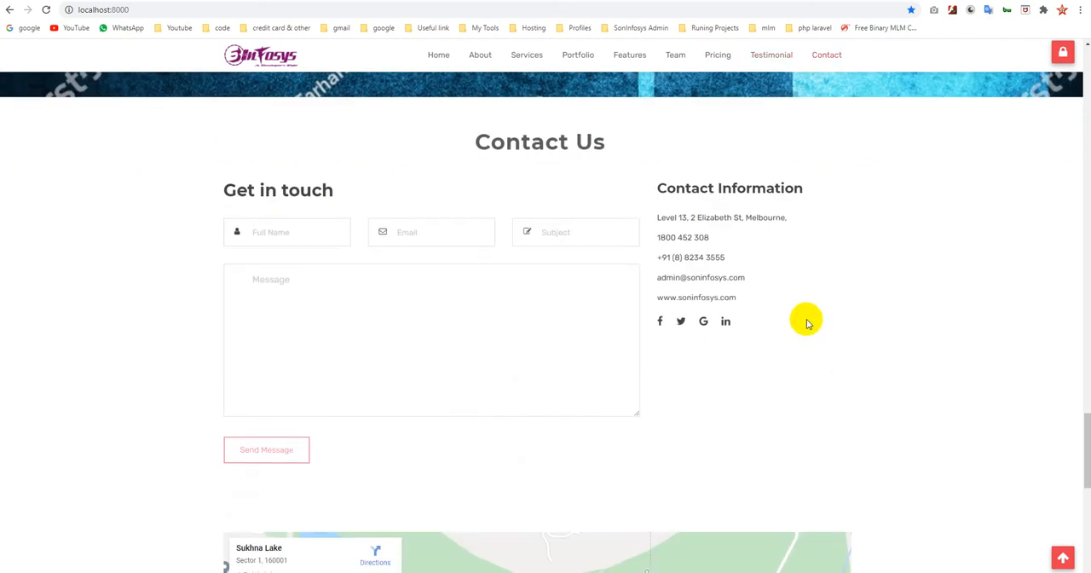
{"action": "scroll", "scroll_direction": "down", "scroll_amount": 3}
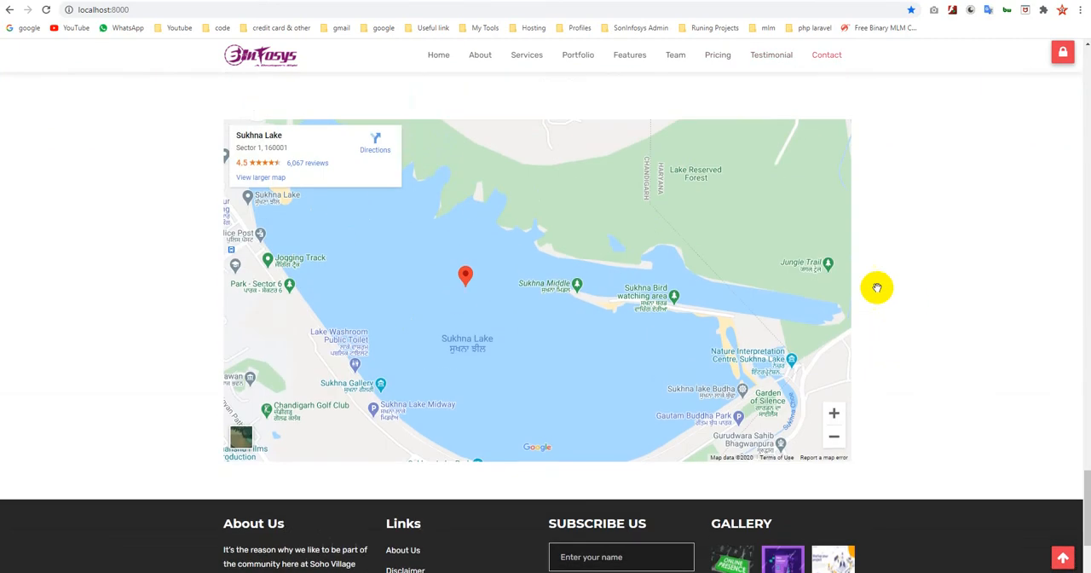
{"action": "scroll", "scroll_direction": "down", "scroll_amount": 3}
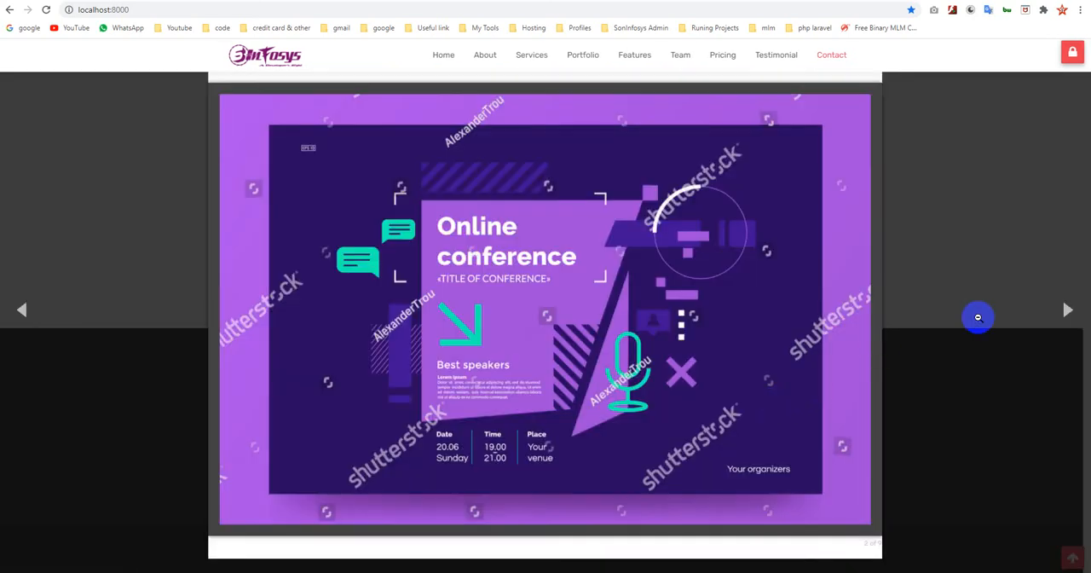
{"action": "scroll", "scroll_direction": "down", "scroll_amount": 3}
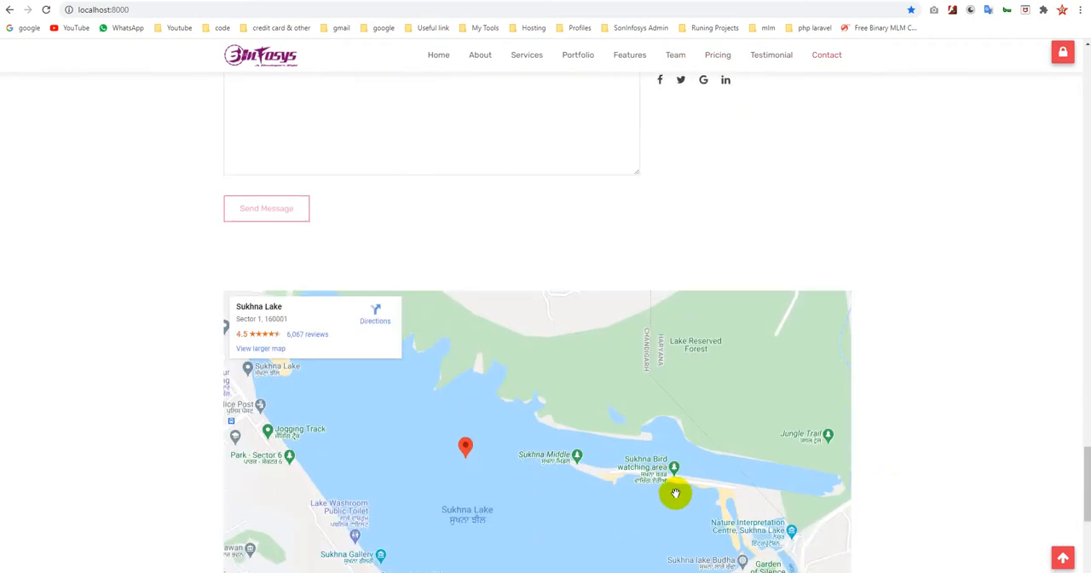
{"action": "scroll", "scroll_direction": "down", "scroll_amount": 3}
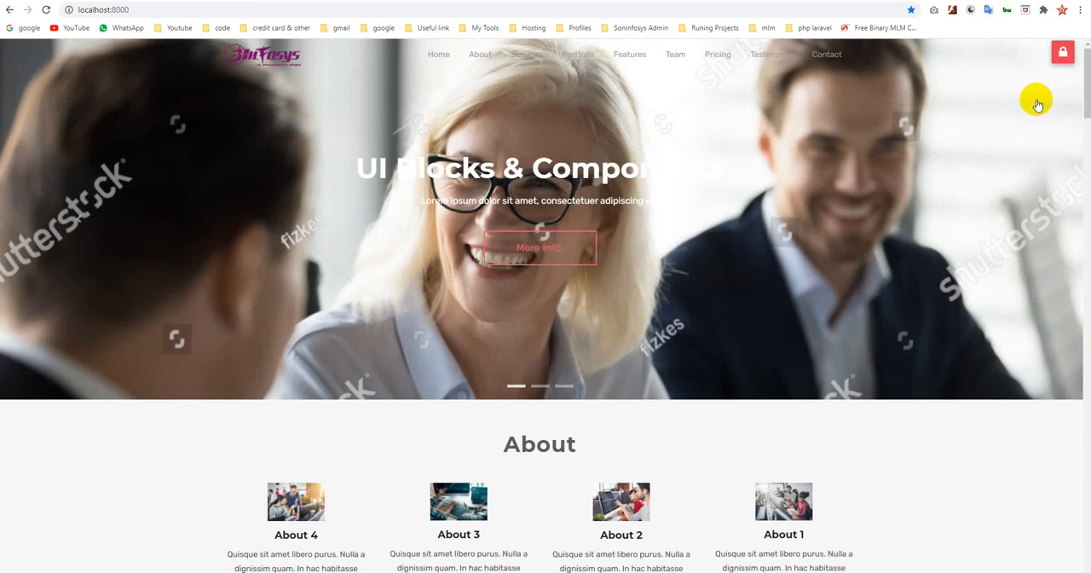
{"action": "mouse_move", "coordinate": [1002, 88]}
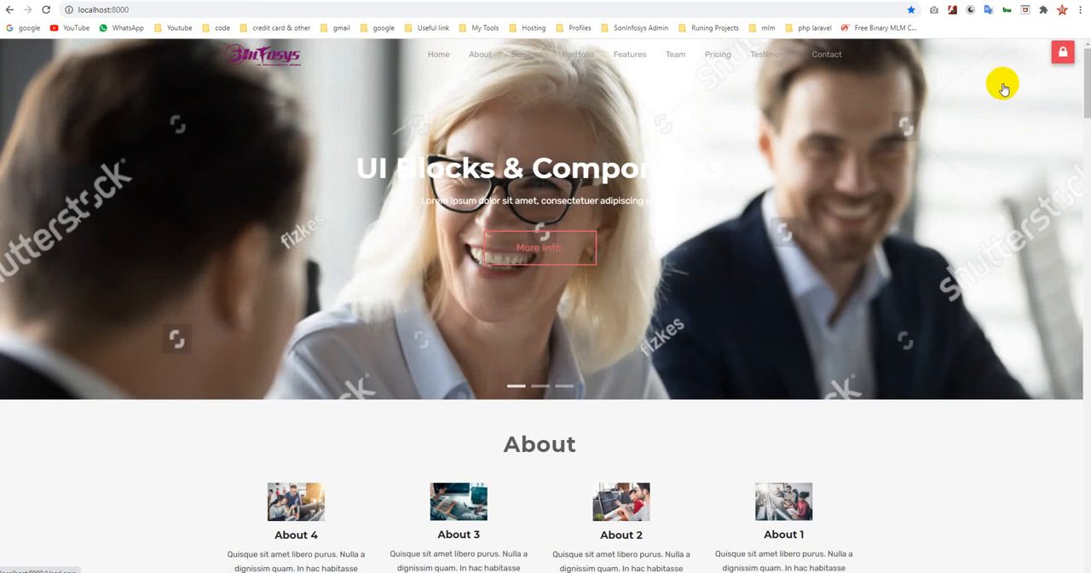
{"action": "mouse_move", "coordinate": [1059, 49]}
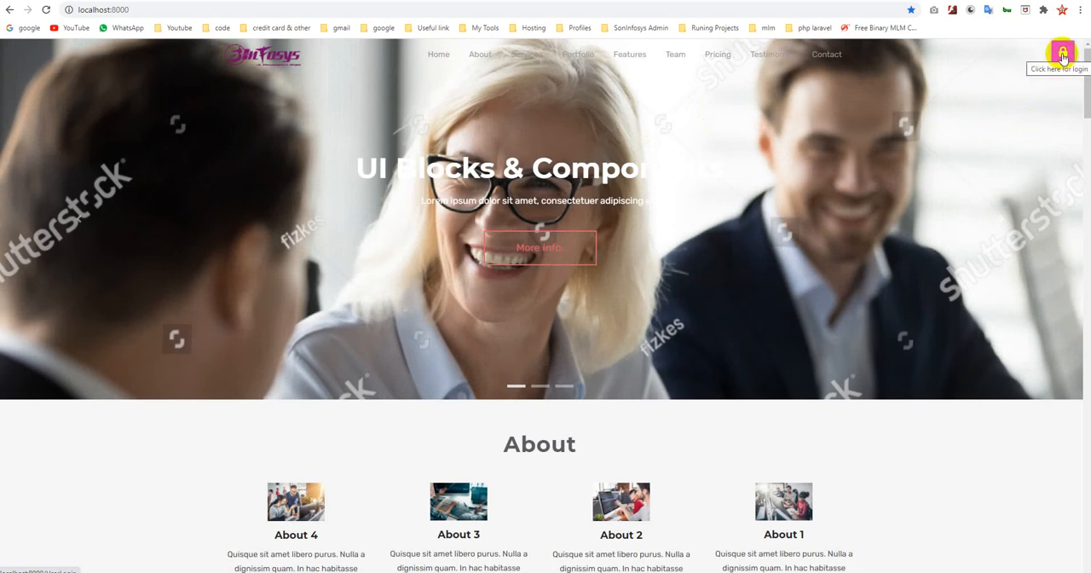
{"action": "left_click", "coordinate": [1061, 46]}
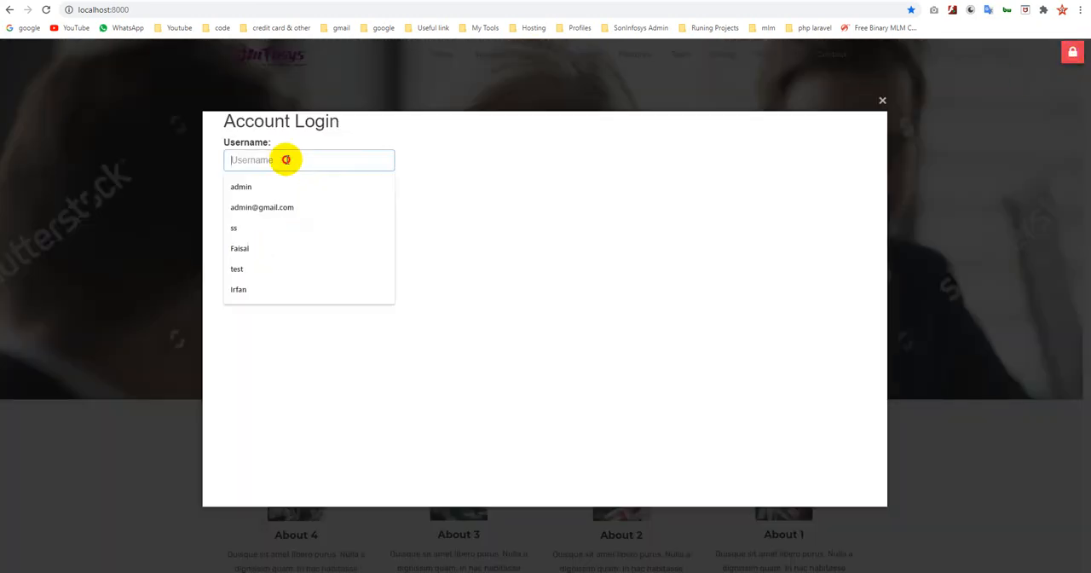
{"action": "left_click", "coordinate": [262, 207]}
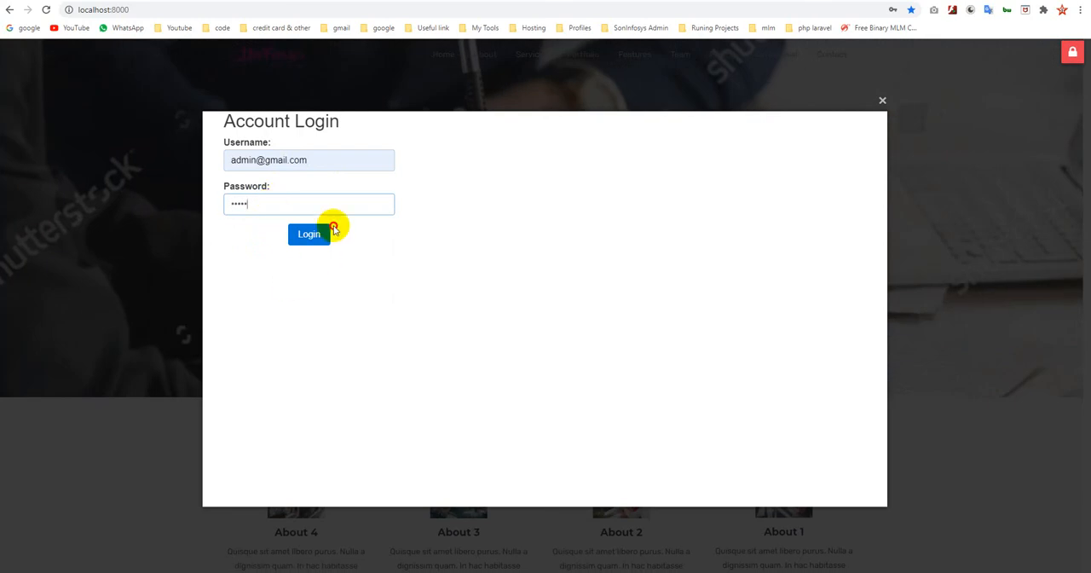
{"action": "left_click", "coordinate": [308, 233]}
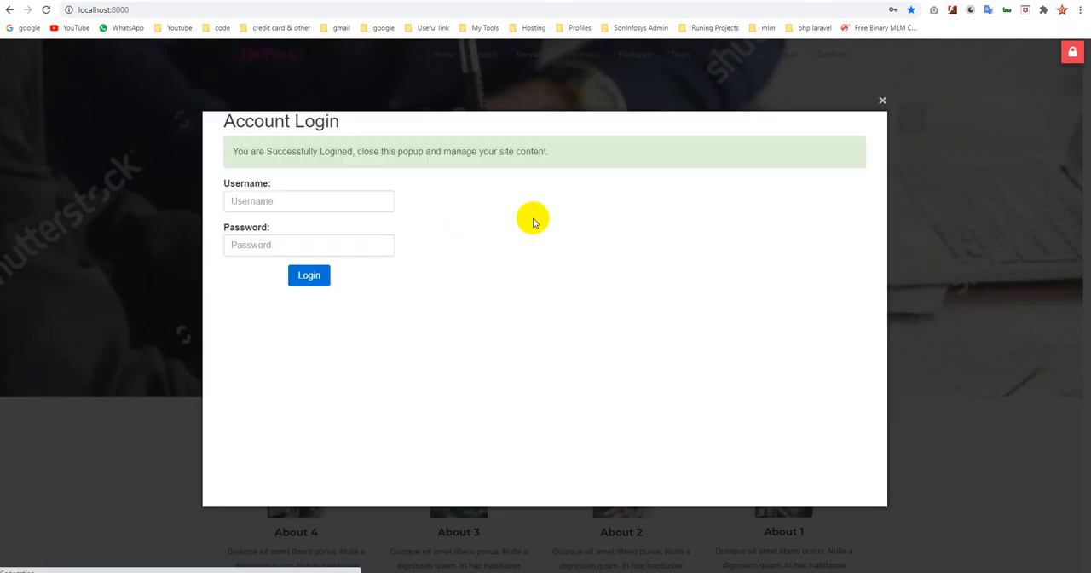
{"action": "left_click", "coordinate": [882, 99]}
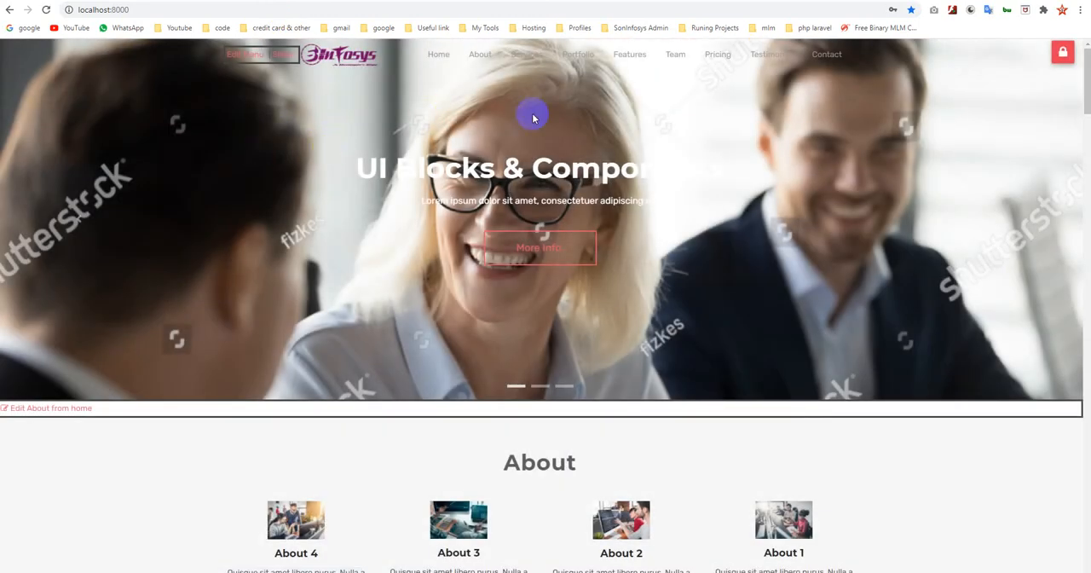
{"action": "scroll", "scroll_direction": "down", "scroll_amount": 3}
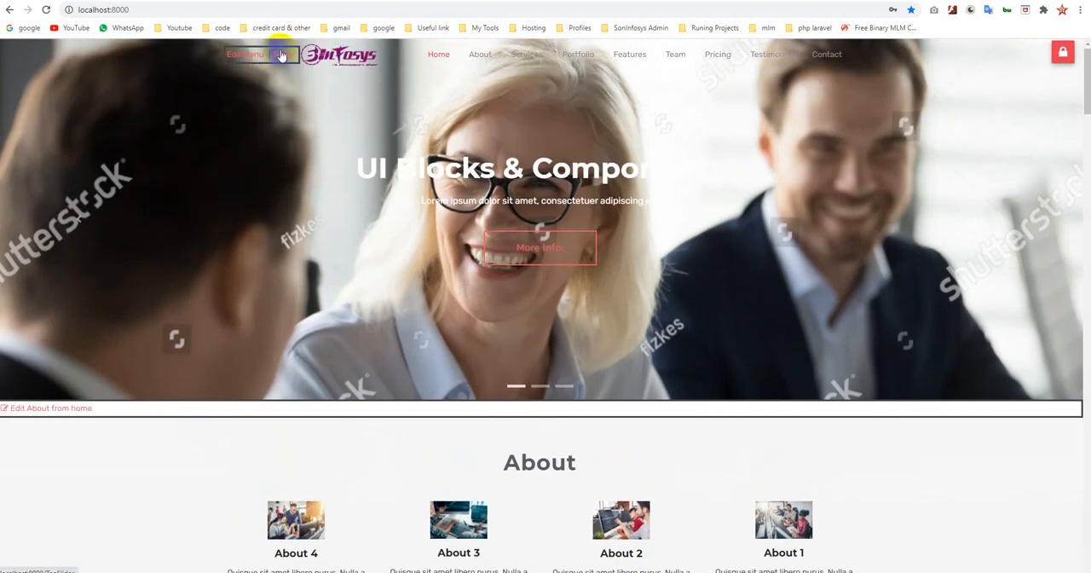
{"action": "scroll", "scroll_direction": "down", "scroll_amount": 3}
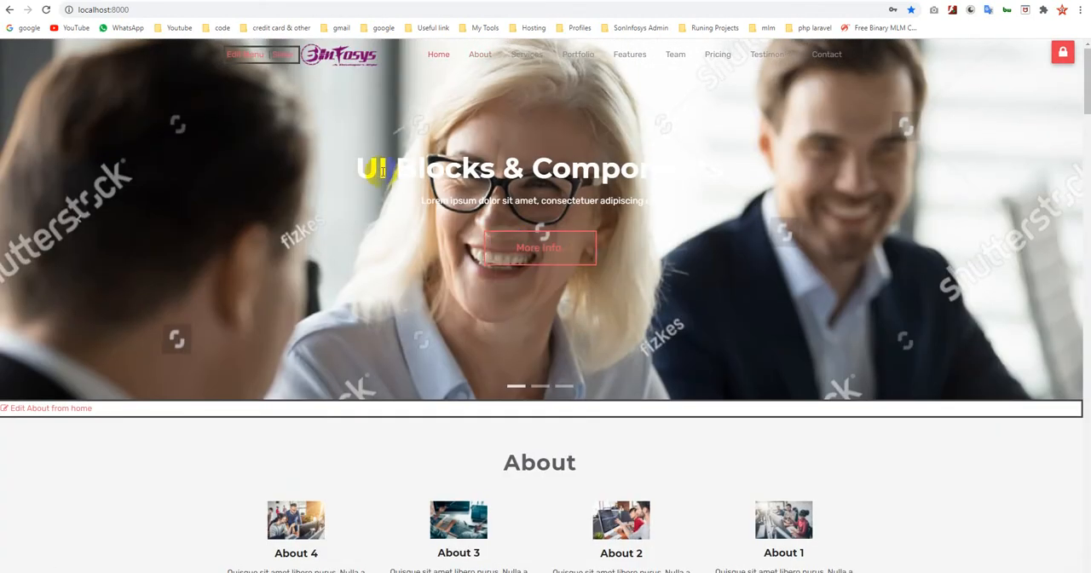
{"action": "mouse_move", "coordinate": [311, 89]}
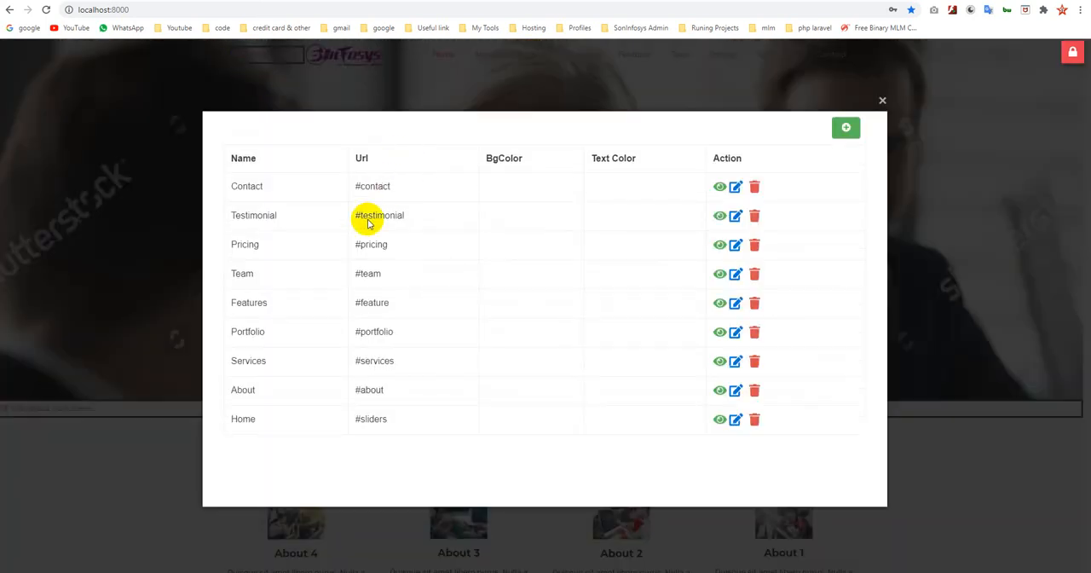
{"action": "mouse_move", "coordinate": [322, 194]}
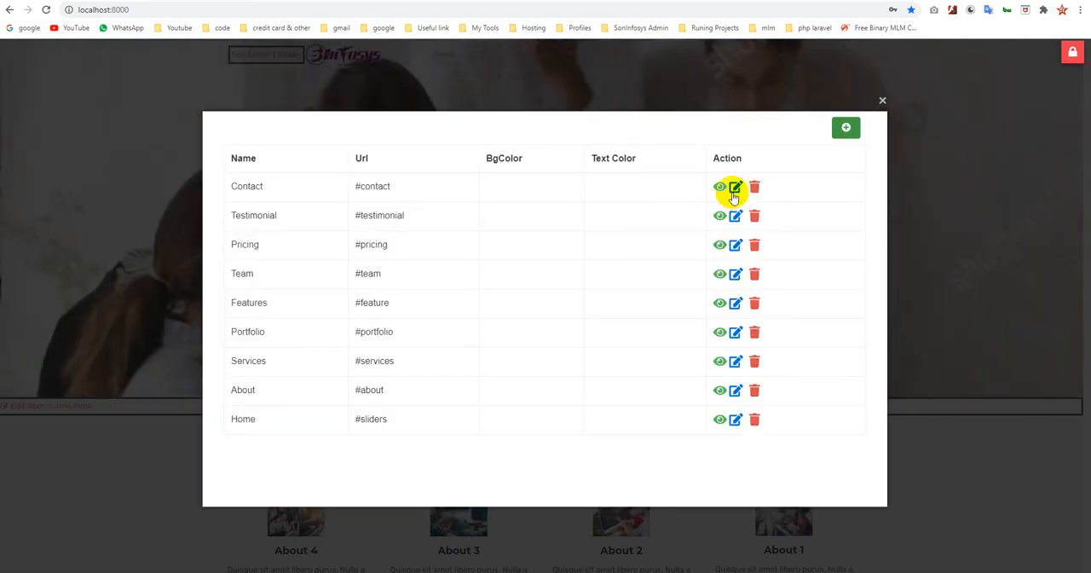
Open the Contact top-menu item's edit form, then bring up the slider management list
{"action": "left_click", "coordinate": [734, 187]}
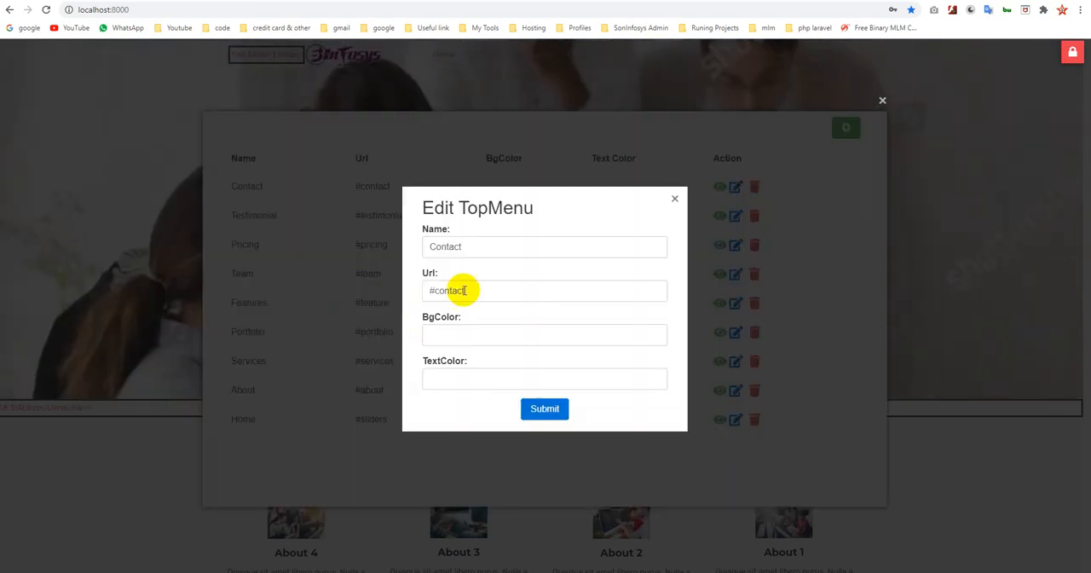
{"action": "left_click", "coordinate": [674, 199]}
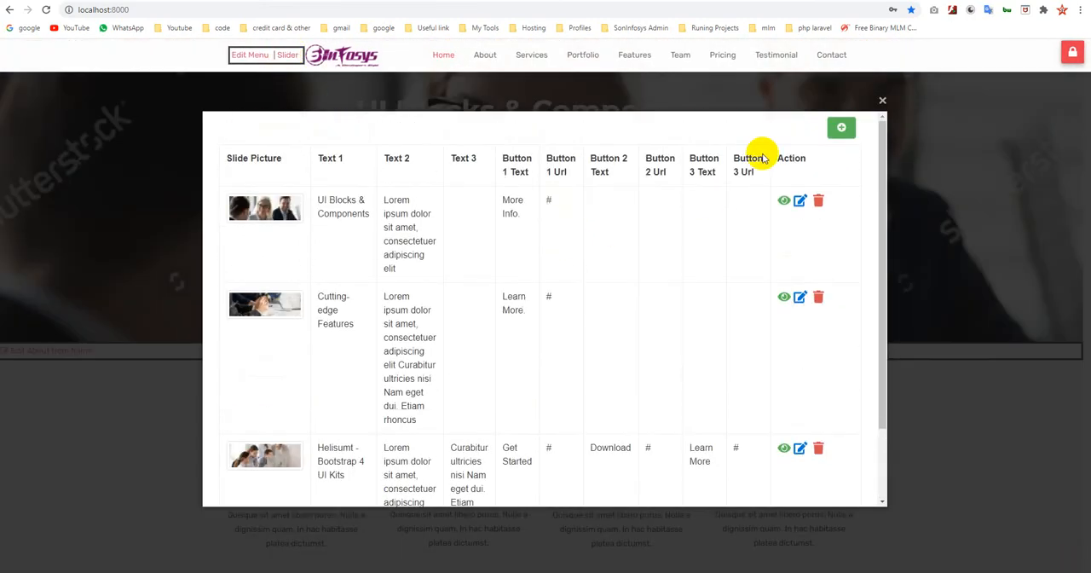
{"action": "mouse_move", "coordinate": [880, 101]}
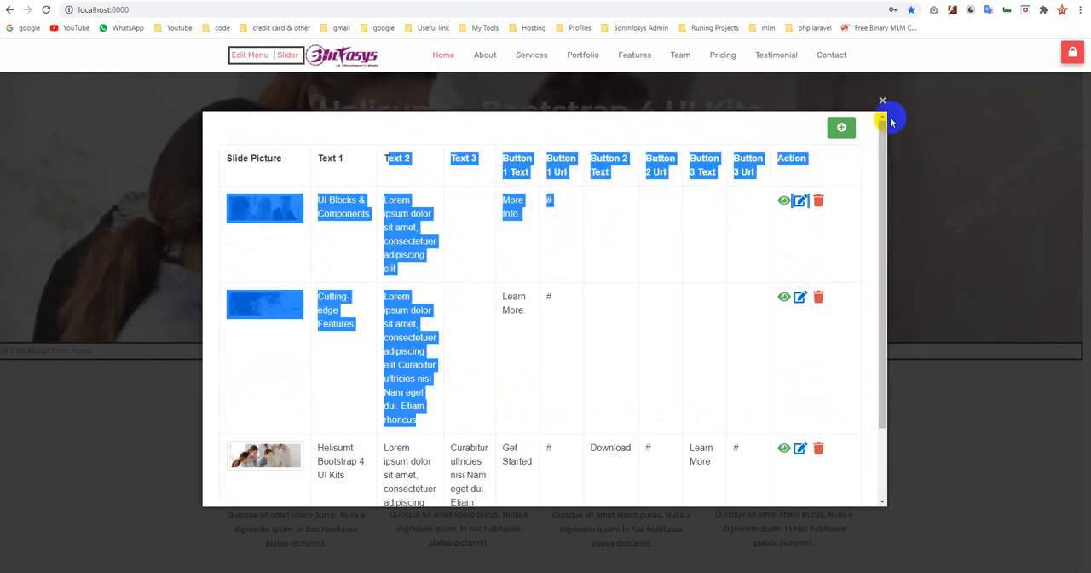
Close the homepage slider slides list to return to the Helisumt hero slide
{"action": "left_click", "coordinate": [882, 99]}
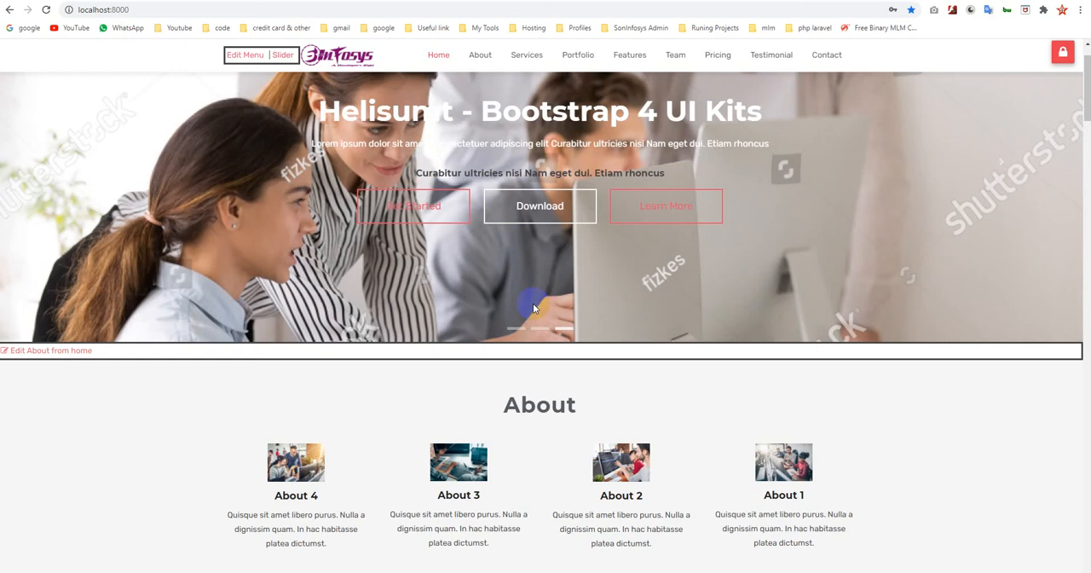
Close the About list, open the Our Services entries and its Add New Our Services form
{"action": "scroll", "scroll_direction": "down", "scroll_amount": 3}
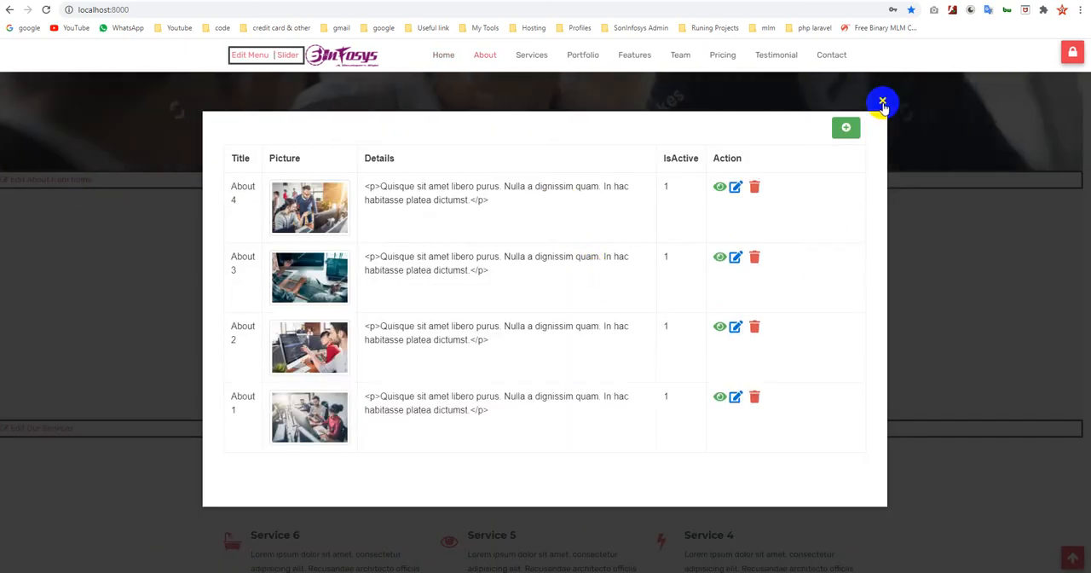
{"action": "left_click", "coordinate": [882, 102]}
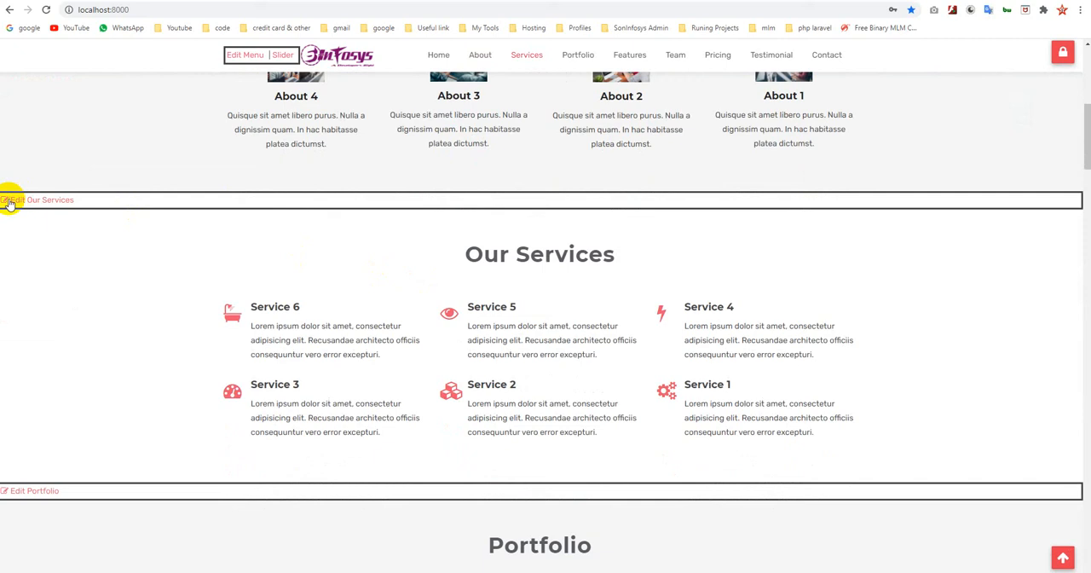
{"action": "left_click", "coordinate": [34, 200]}
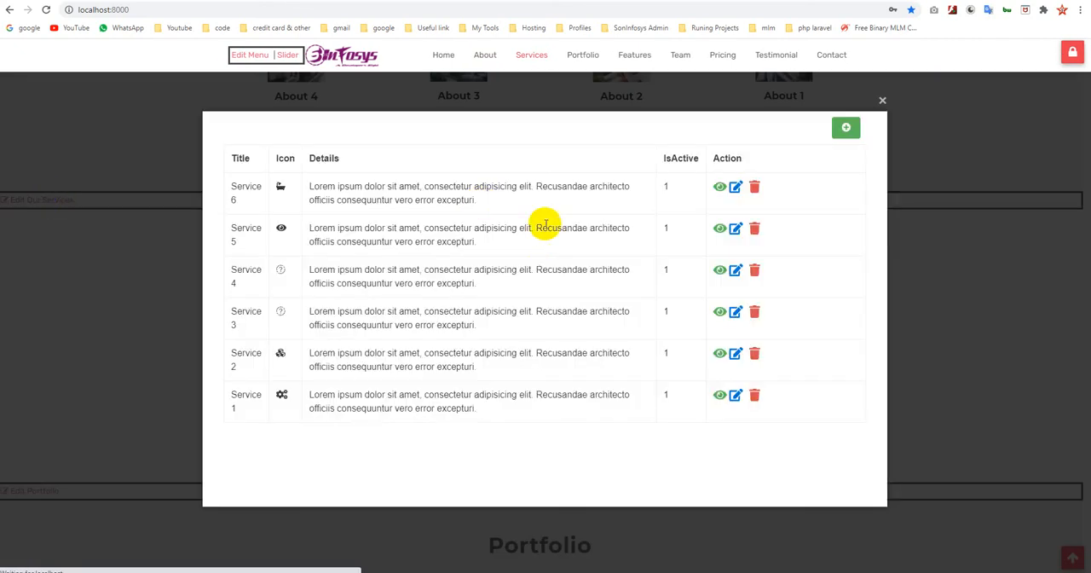
{"action": "left_click", "coordinate": [845, 127]}
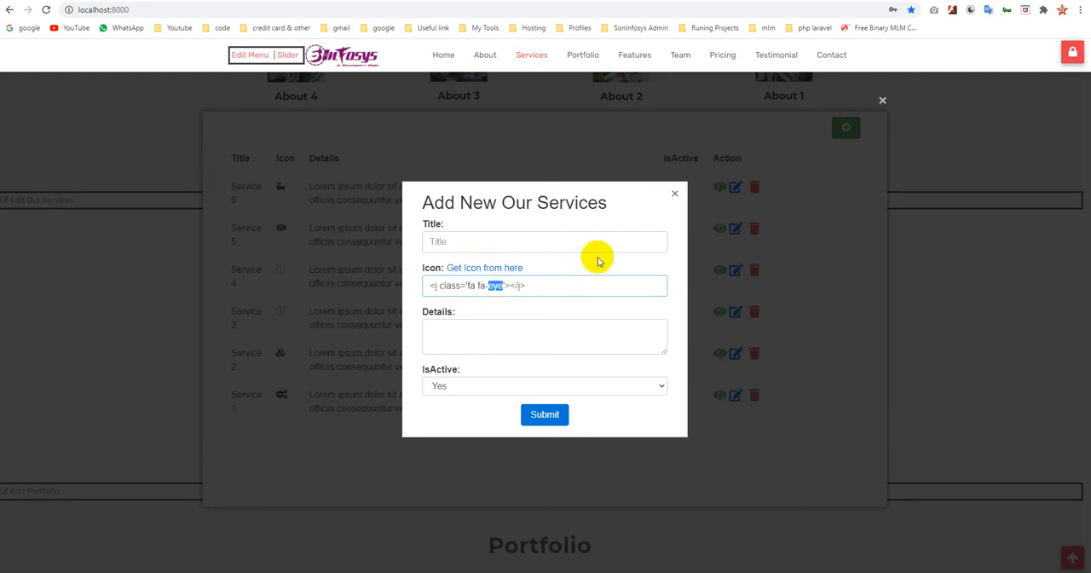
{"action": "mouse_move", "coordinate": [661, 224]}
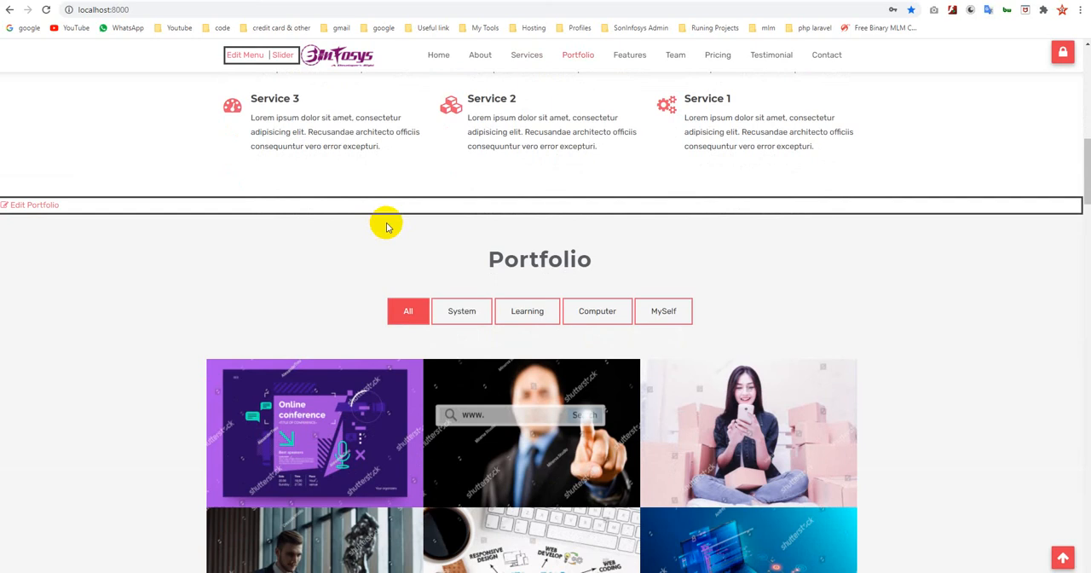
Open and close the portfolio items list, then scroll down to the Pricing Table
{"action": "scroll", "scroll_direction": "down", "scroll_amount": 3}
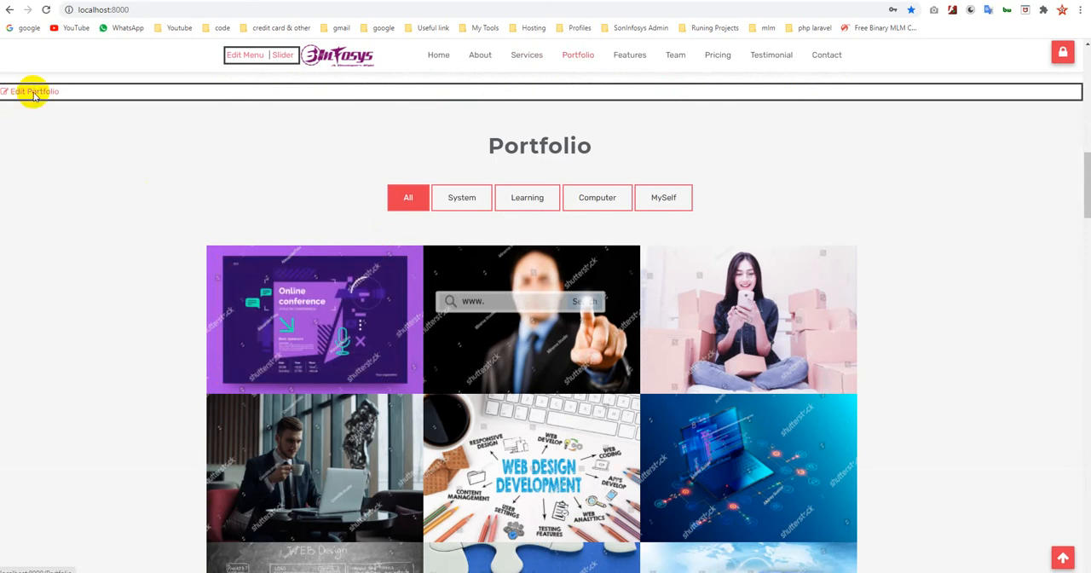
{"action": "left_click", "coordinate": [34, 91]}
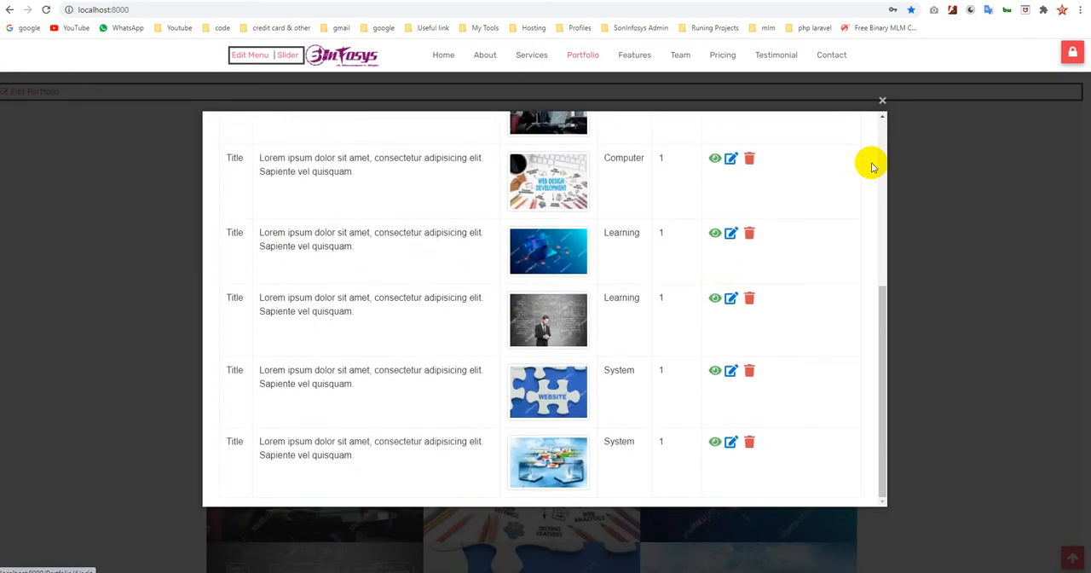
{"action": "left_click", "coordinate": [883, 100]}
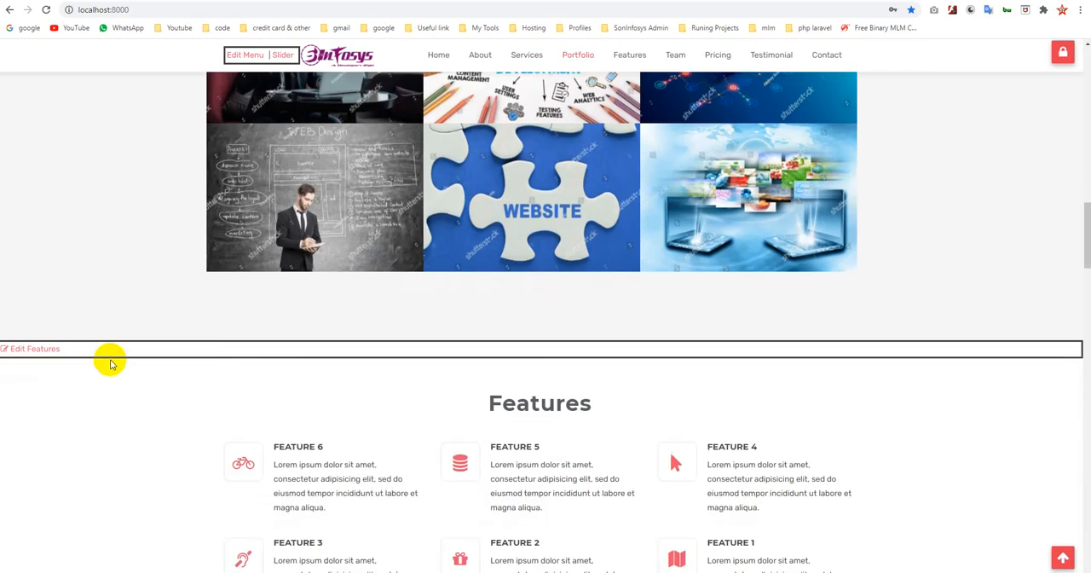
{"action": "scroll", "scroll_direction": "down", "scroll_amount": 3}
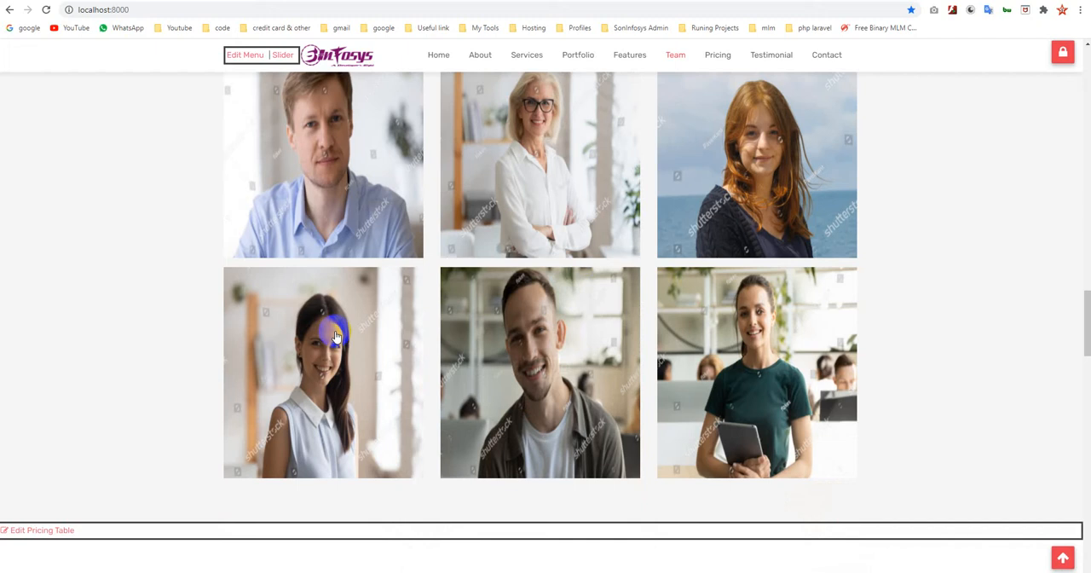
{"action": "scroll", "scroll_direction": "down", "scroll_amount": 3}
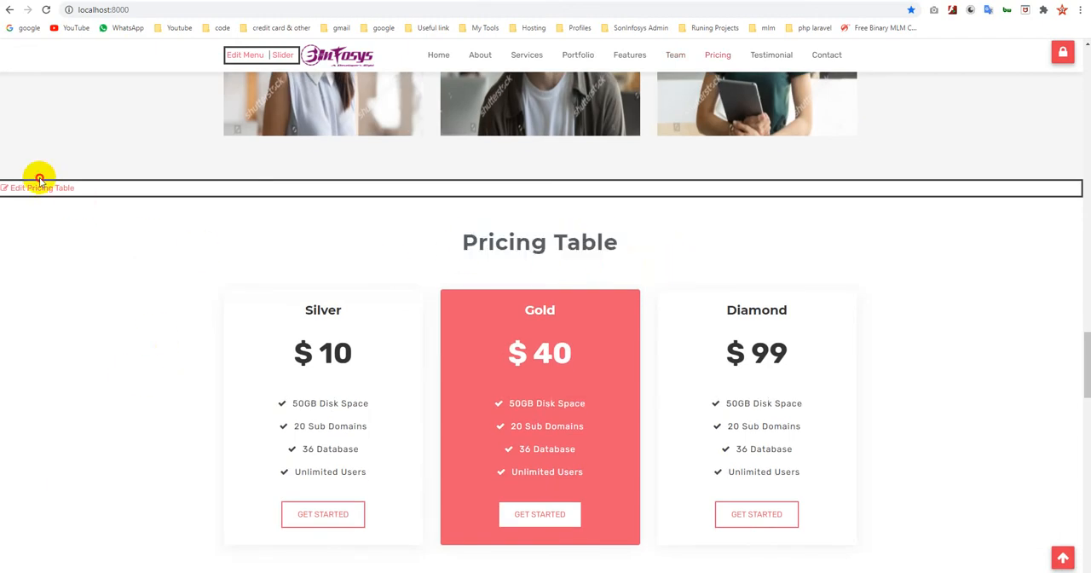
Check the pricing plans and footer contact lists, then open the testimonials list
{"action": "left_click", "coordinate": [40, 187]}
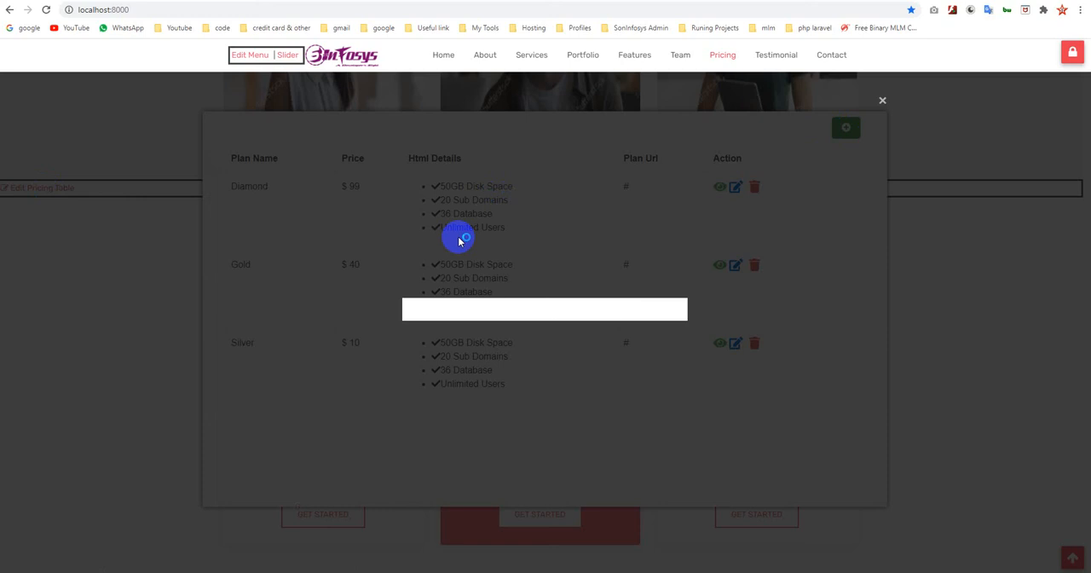
{"action": "left_click", "coordinate": [846, 127]}
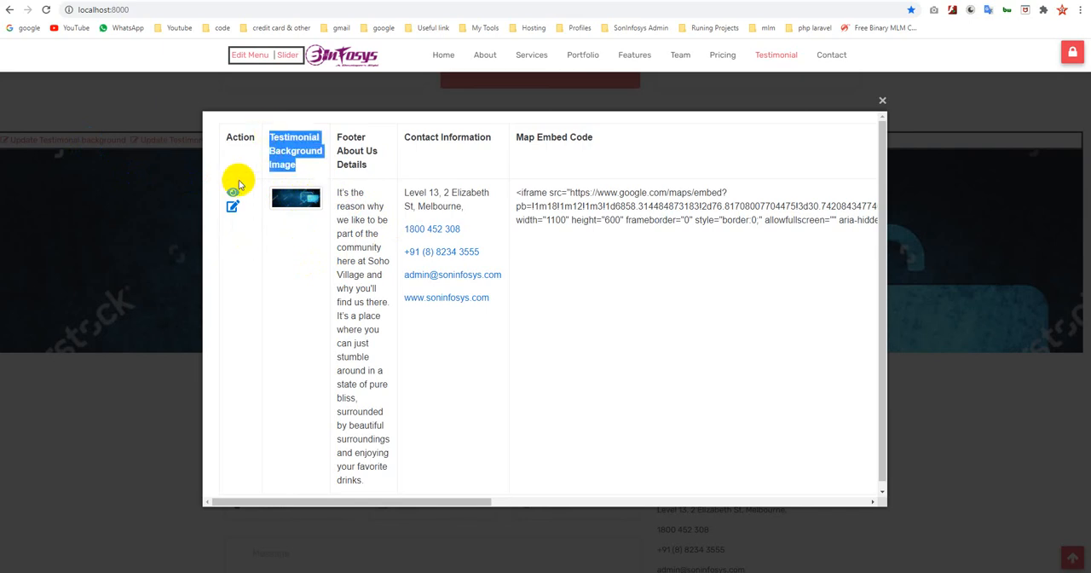
{"action": "left_click", "coordinate": [881, 101]}
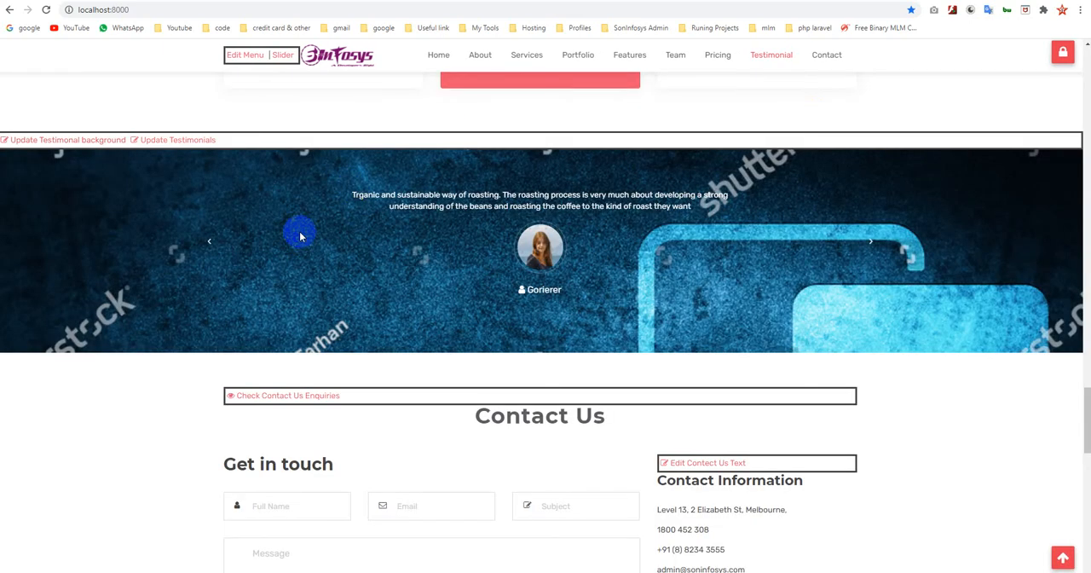
{"action": "left_click", "coordinate": [177, 139]}
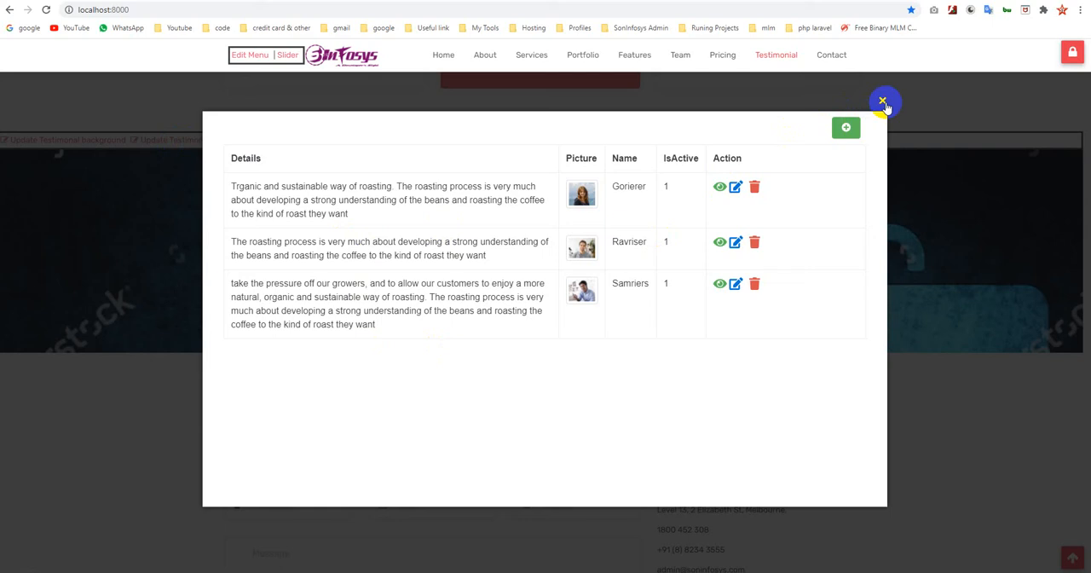
Close the testimonials list and review the submitted contact enquiry rows
{"action": "left_click", "coordinate": [882, 100]}
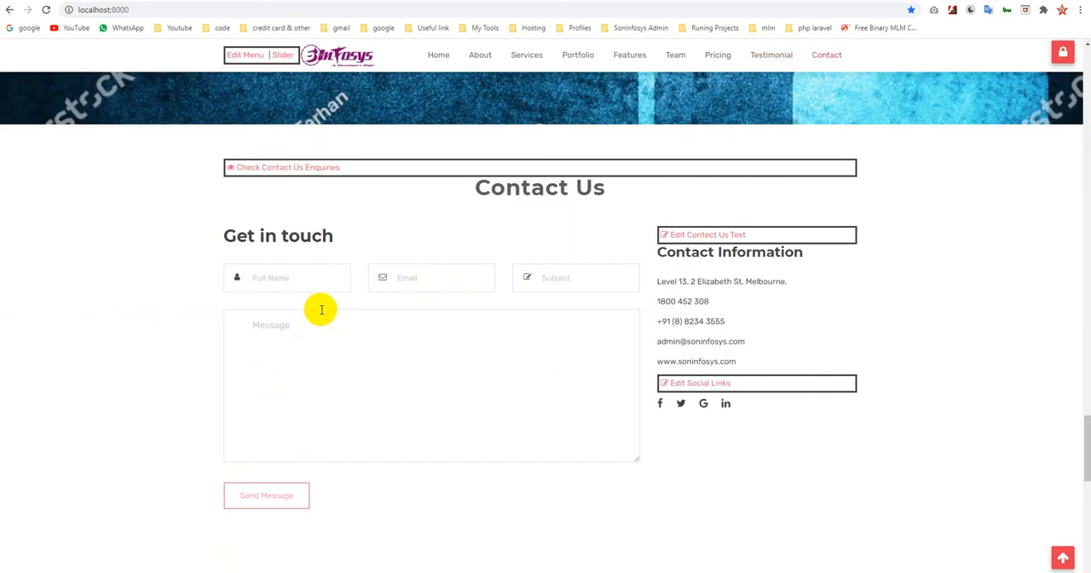
{"action": "mouse_move", "coordinate": [362, 349]}
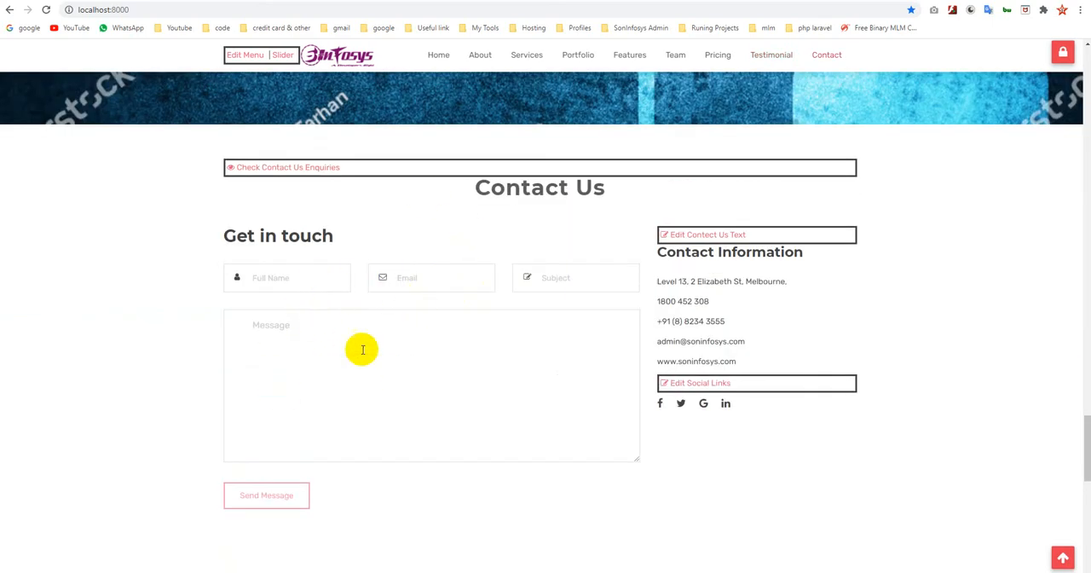
{"action": "mouse_move", "coordinate": [355, 340]}
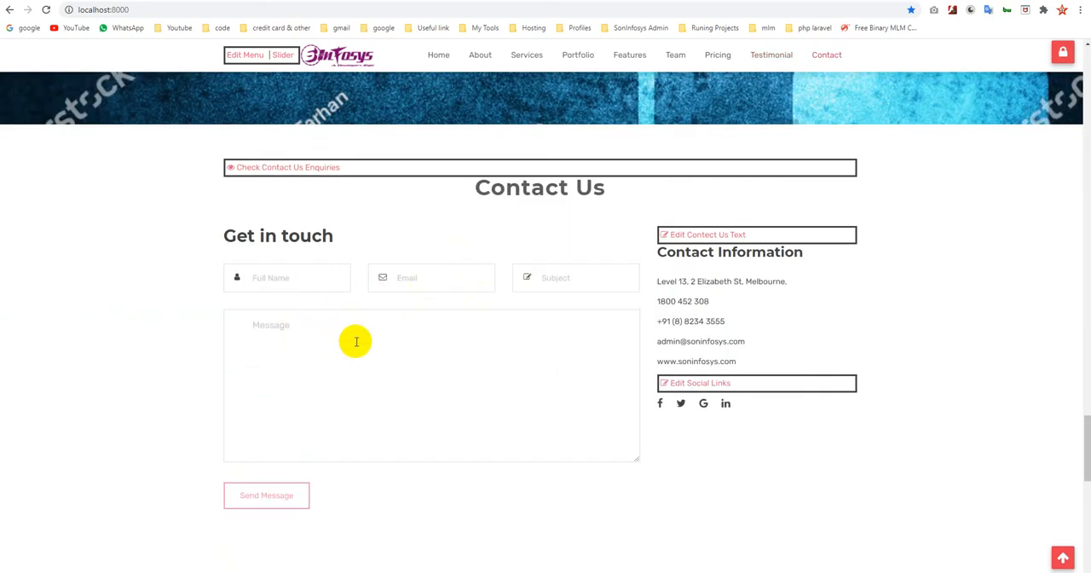
{"action": "mouse_move", "coordinate": [335, 188]}
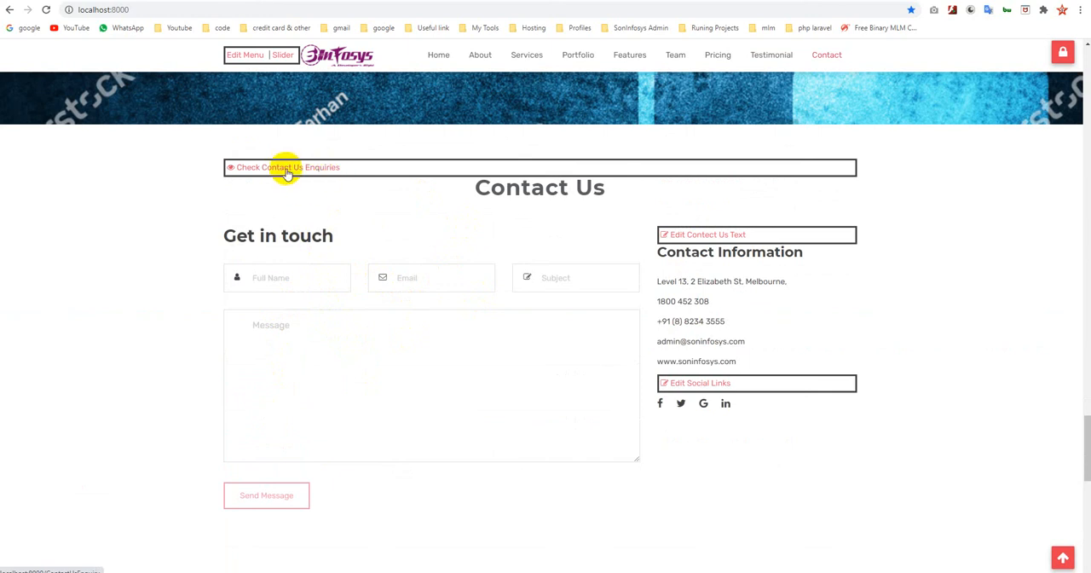
{"action": "left_click", "coordinate": [287, 167]}
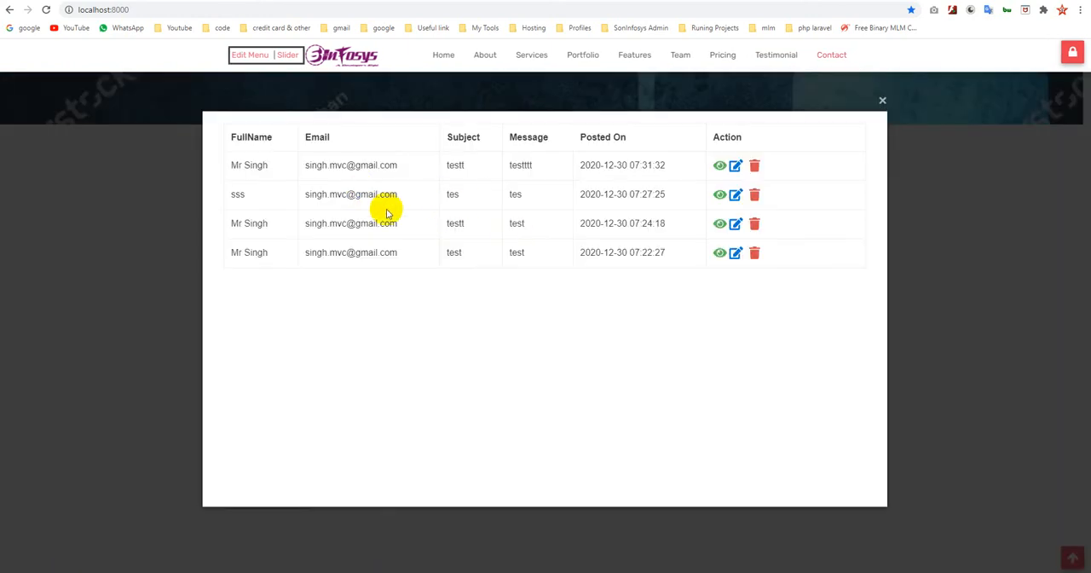
{"action": "left_click_drag", "start_coordinate": [388, 213], "coordinate": [624, 262]}
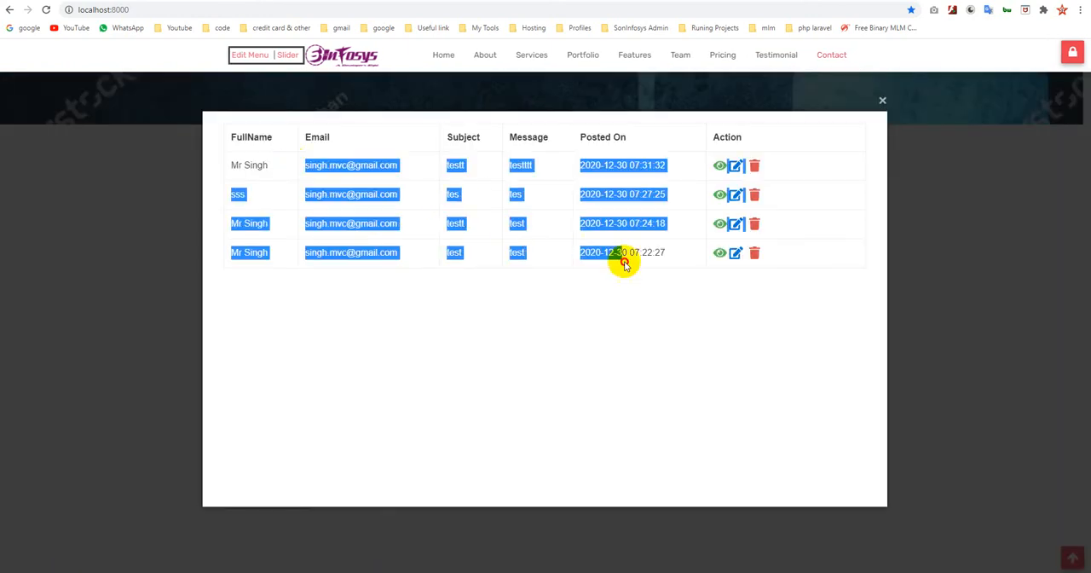
{"action": "left_click", "coordinate": [881, 99]}
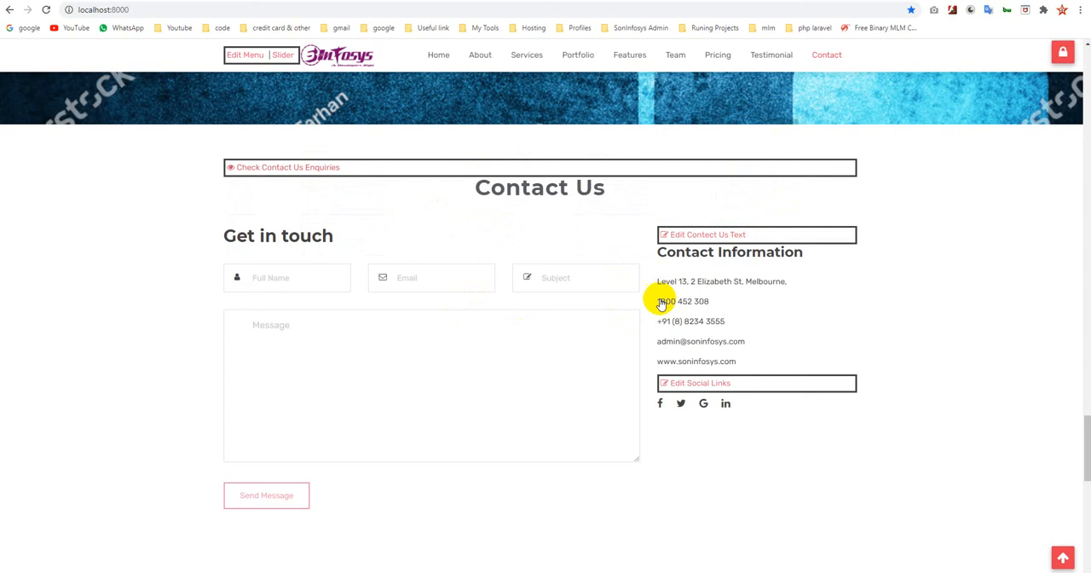
{"action": "mouse_move", "coordinate": [707, 234]}
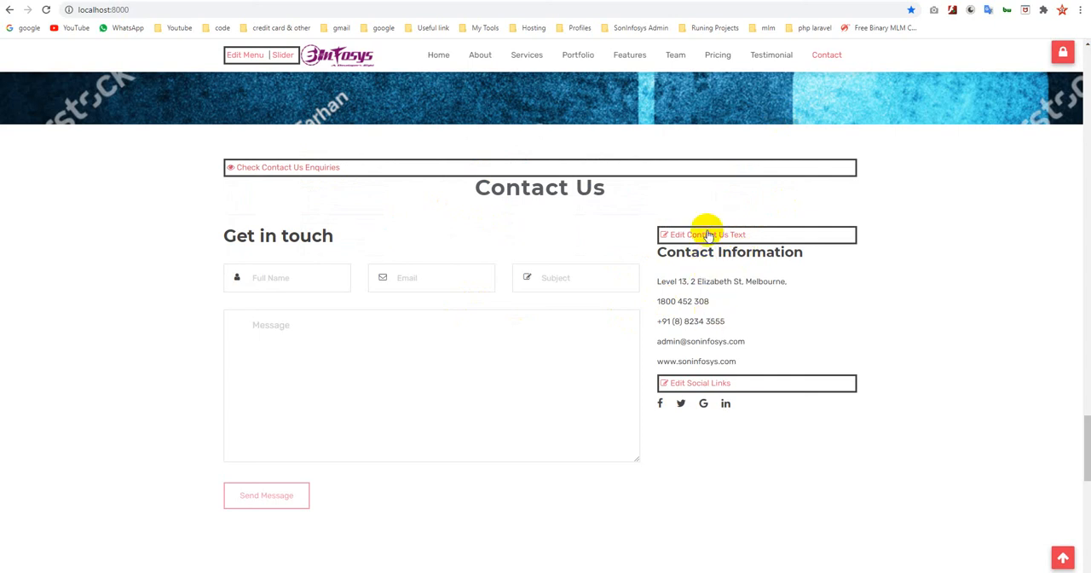
Open the contact information text, then view and close the social links list
{"action": "left_click", "coordinate": [702, 234]}
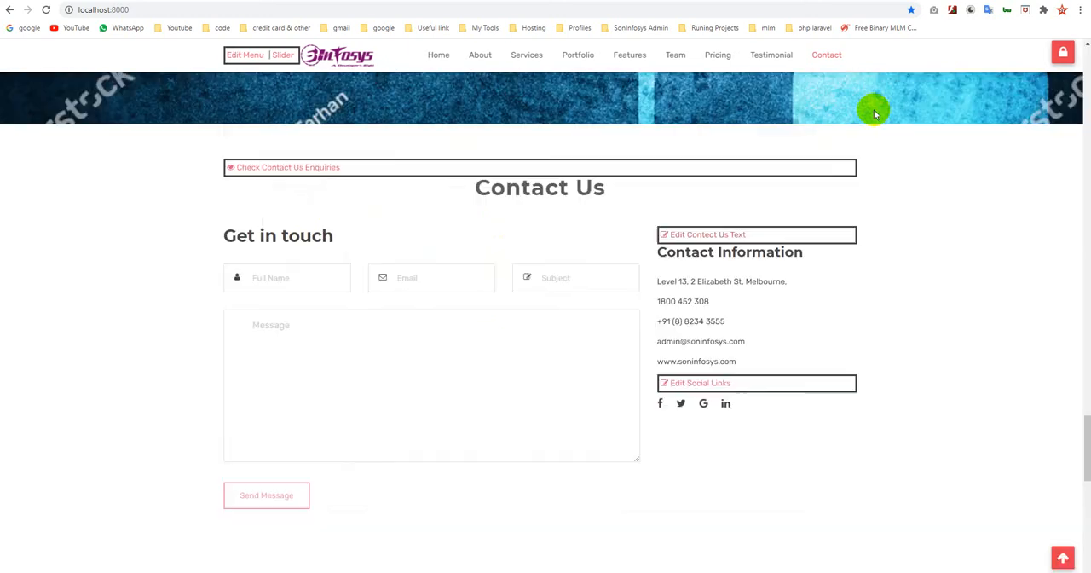
{"action": "left_click", "coordinate": [756, 383]}
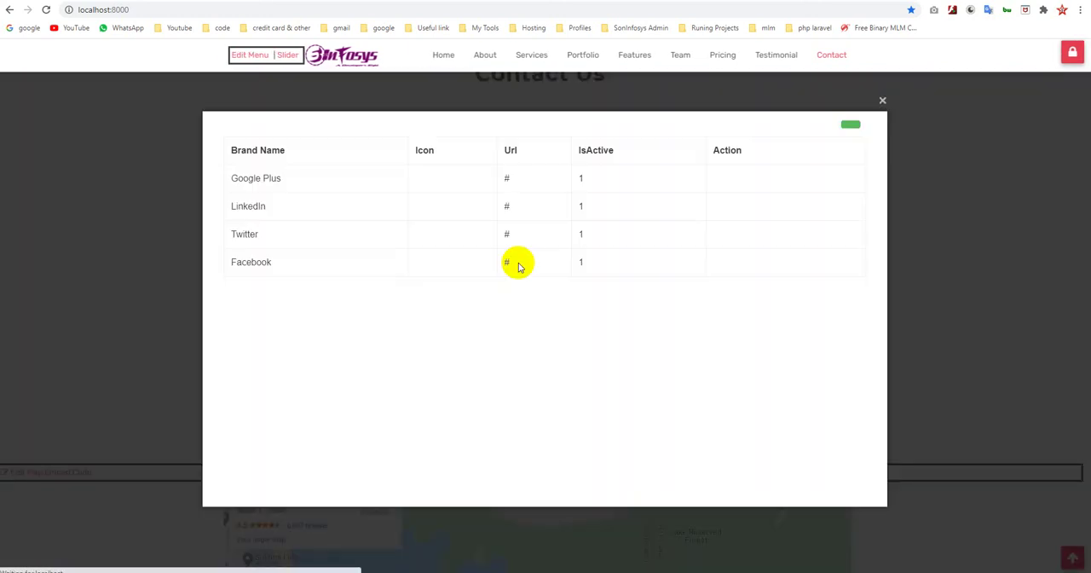
{"action": "left_click", "coordinate": [882, 101]}
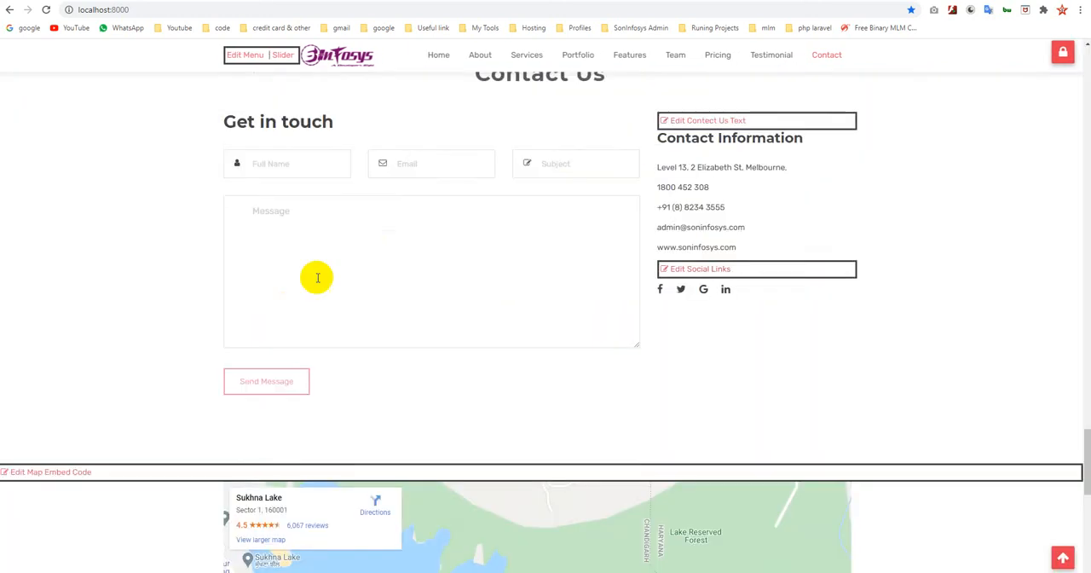
Scroll to the map, review the stored iframe embed code, and close it
{"action": "scroll", "scroll_direction": "down", "scroll_amount": 3}
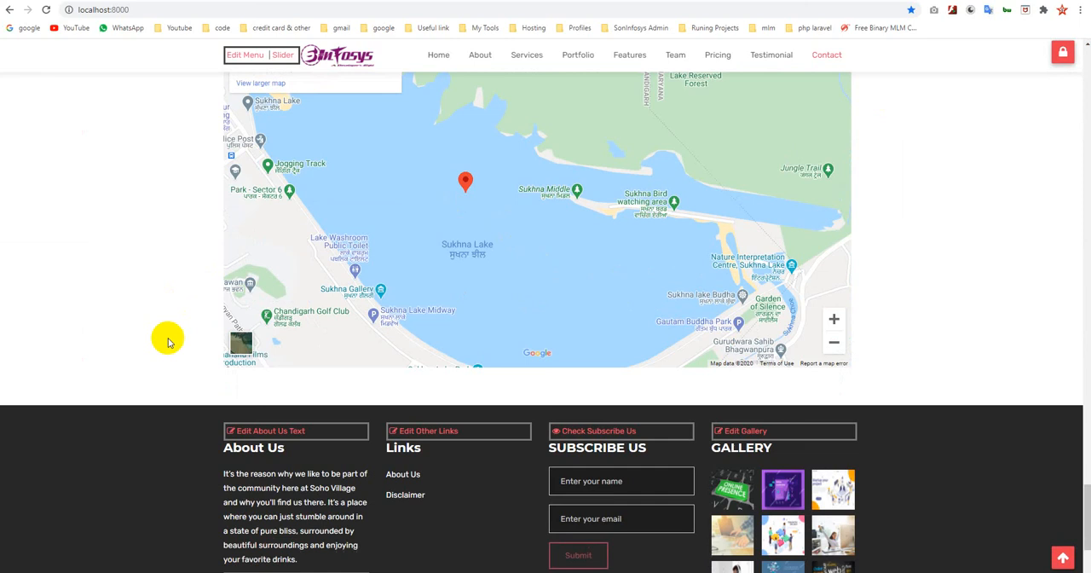
{"action": "scroll", "scroll_direction": "down", "scroll_amount": 3}
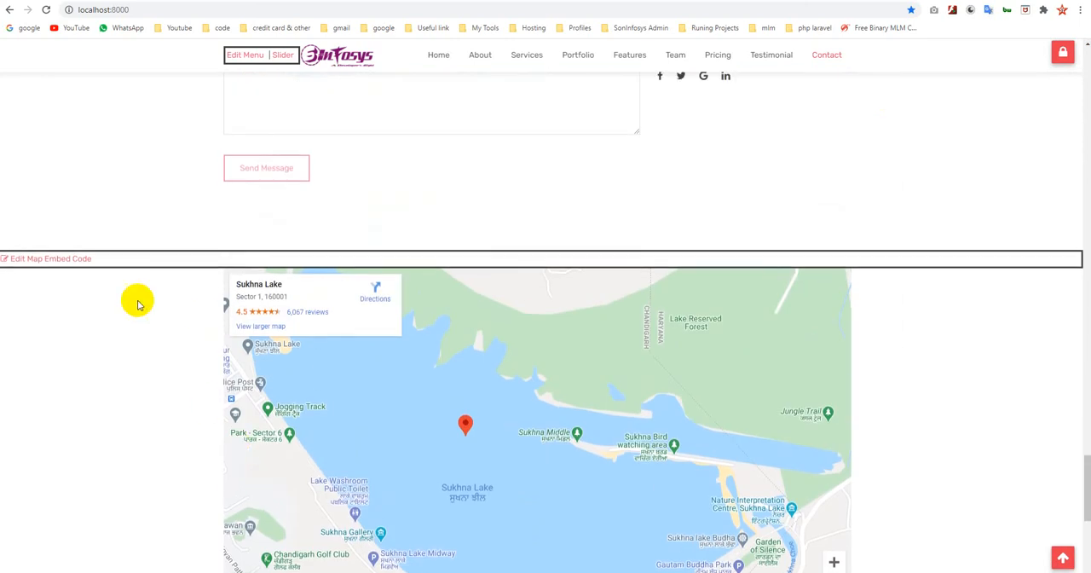
{"action": "left_click", "coordinate": [44, 258]}
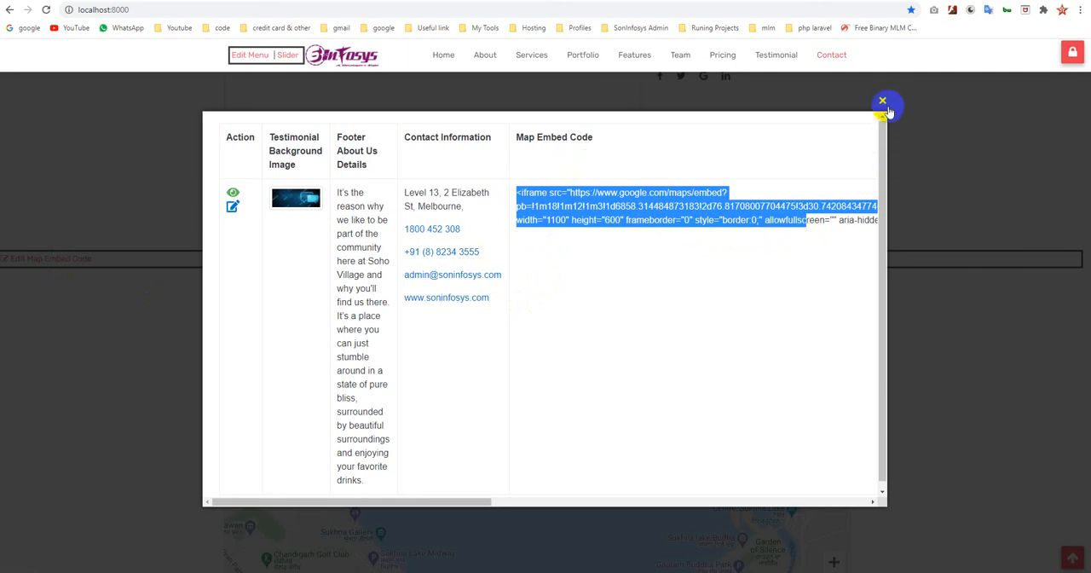
{"action": "left_click", "coordinate": [882, 100]}
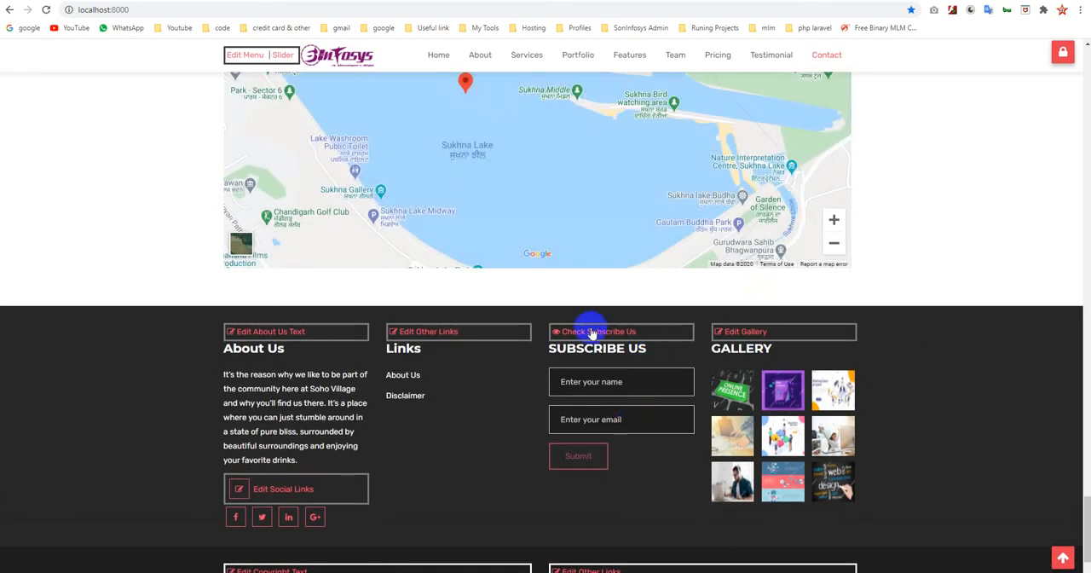
Open a footer section's management list and close the gallery pictures popup
{"action": "left_click", "coordinate": [741, 331]}
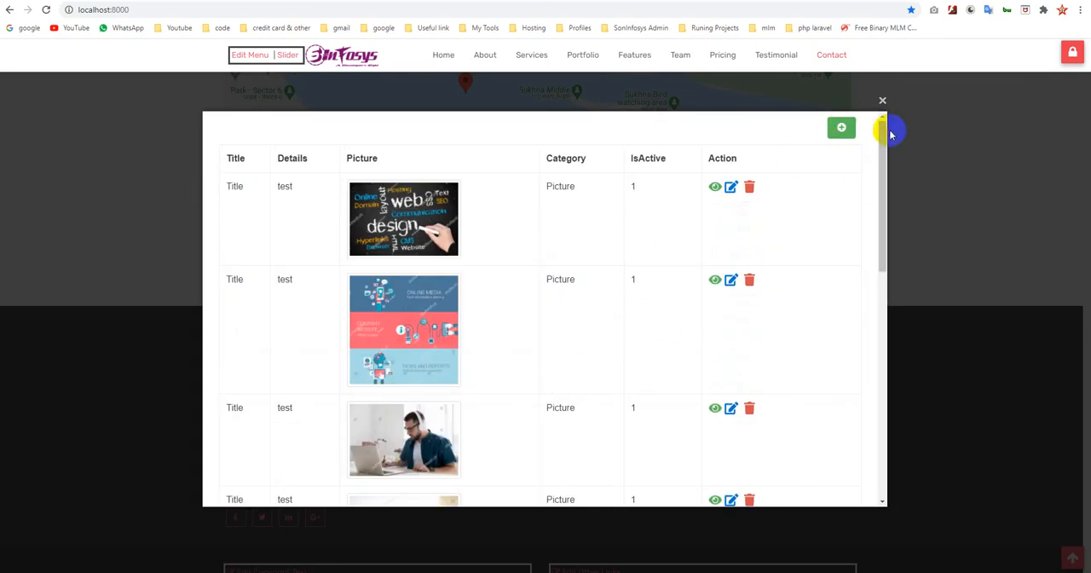
{"action": "left_click", "coordinate": [882, 101]}
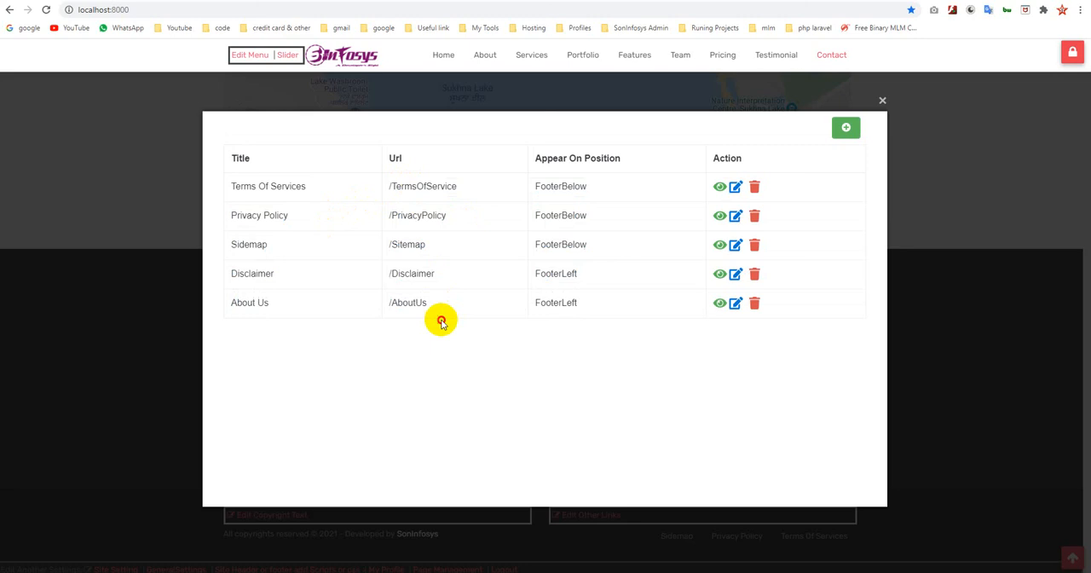
{"action": "mouse_move", "coordinate": [581, 186]}
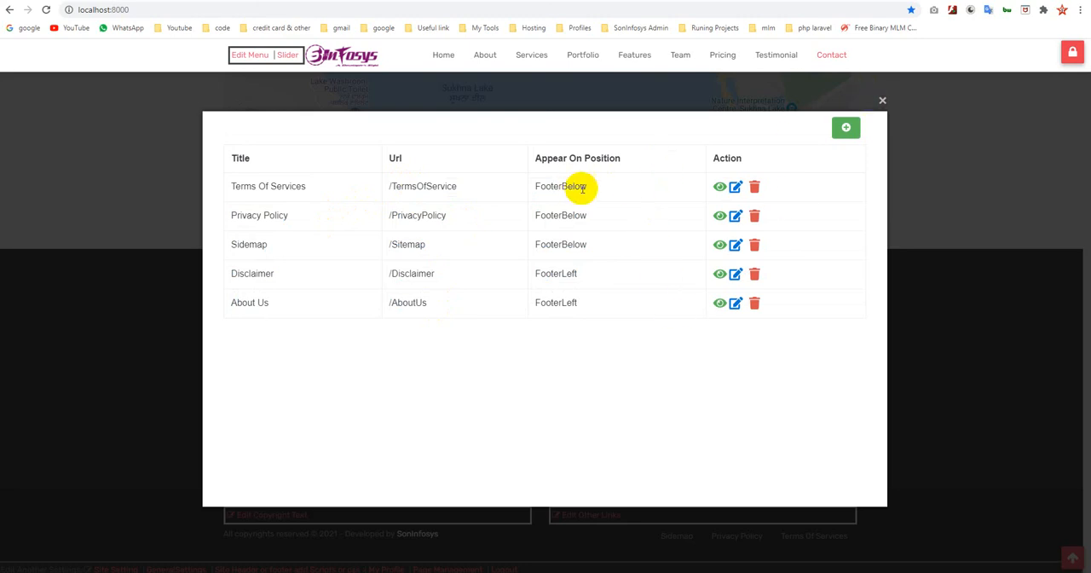
Select the FooterBelow position text in the footer
{"action": "double_click", "coordinate": [560, 186]}
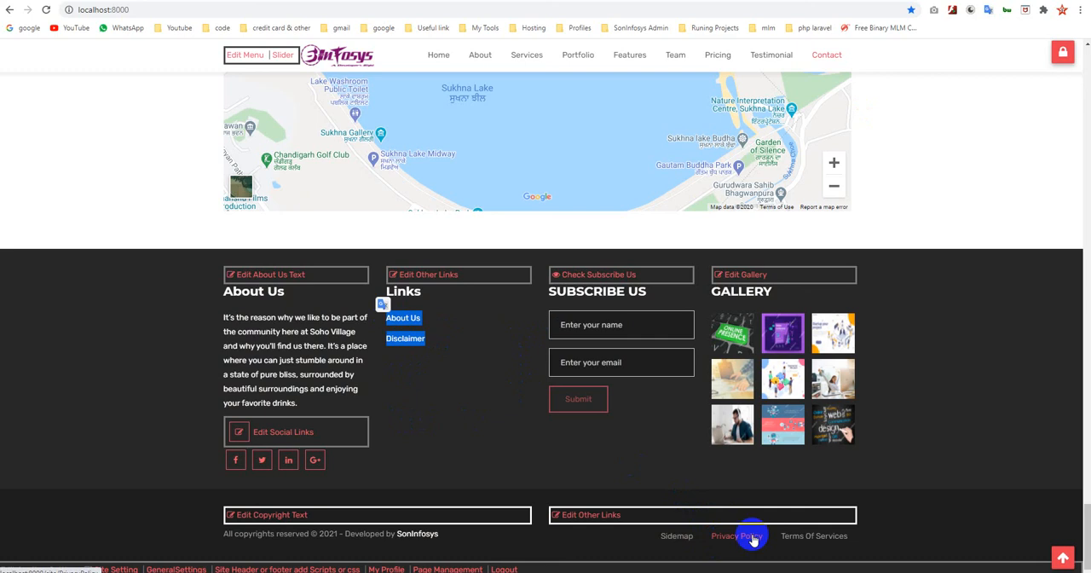
{"action": "mouse_move", "coordinate": [786, 536]}
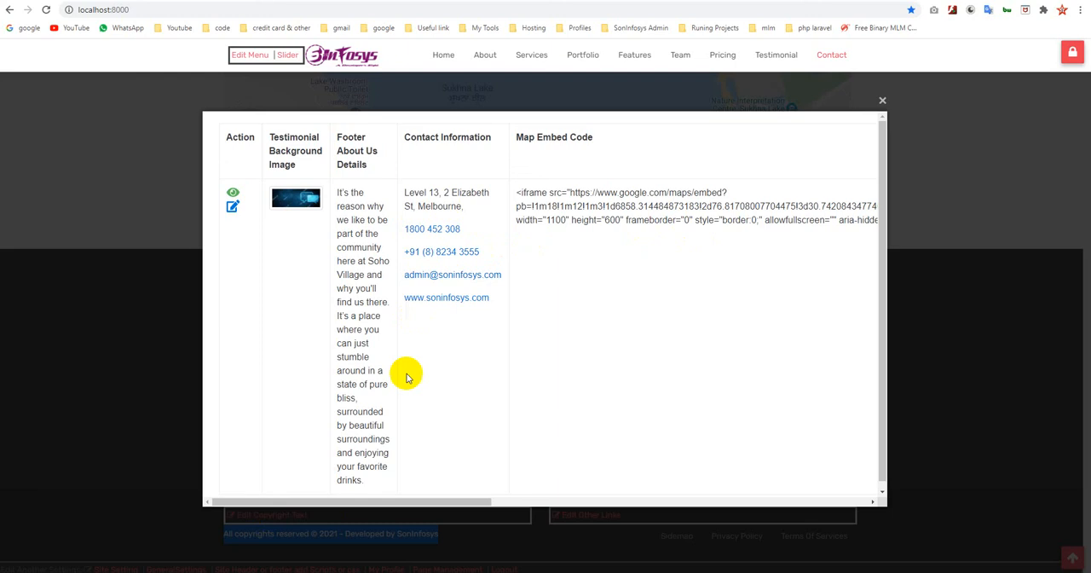
Open the site code record's Edit Site Code Manager form, scroll its fields, and close unsaved
{"action": "scroll", "scroll_direction": "right", "scroll_amount": 3}
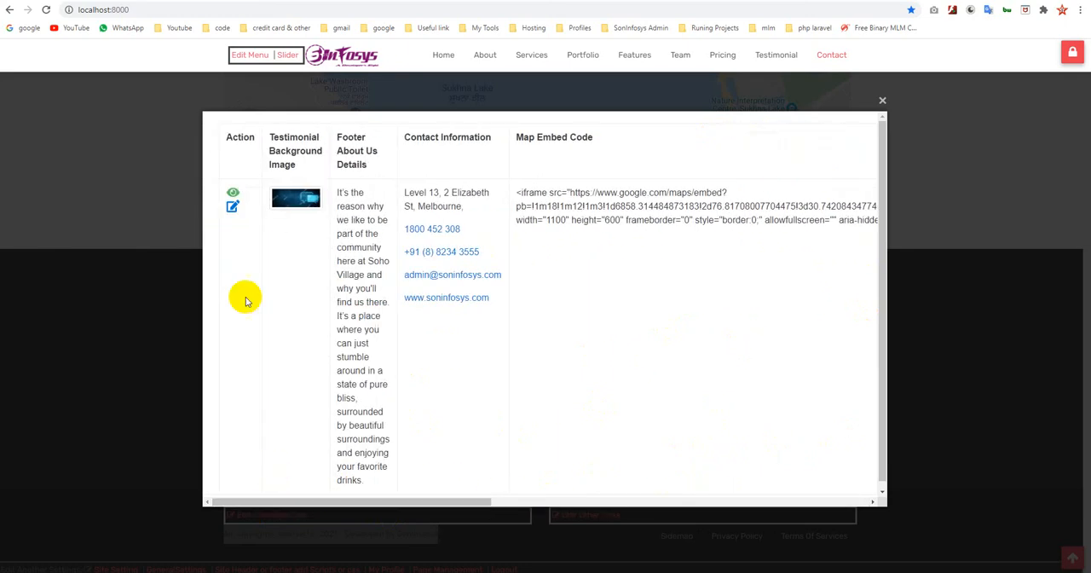
{"action": "left_click", "coordinate": [232, 207]}
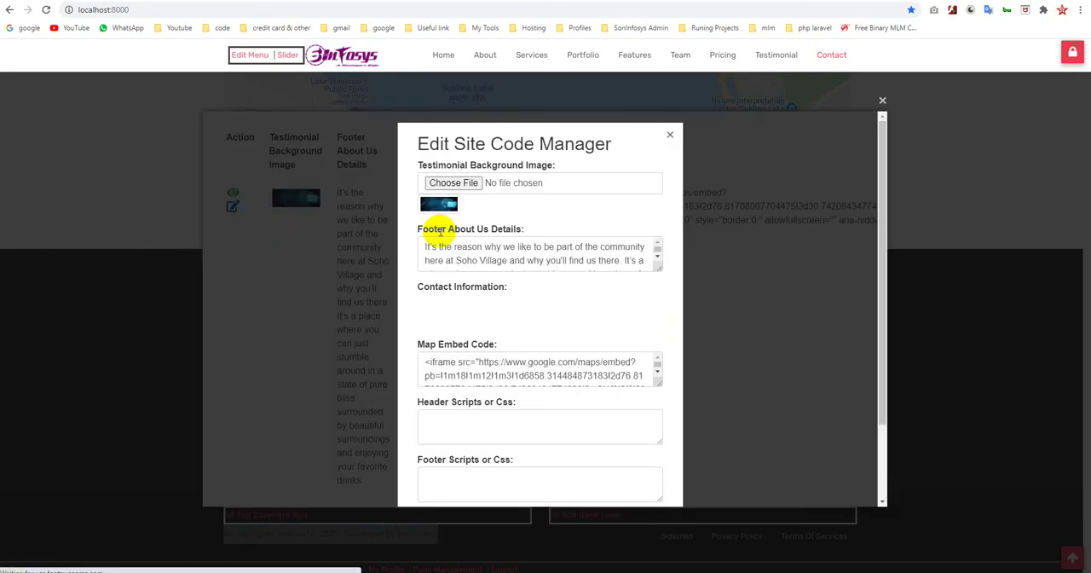
{"action": "scroll", "scroll_direction": "down", "scroll_amount": 3}
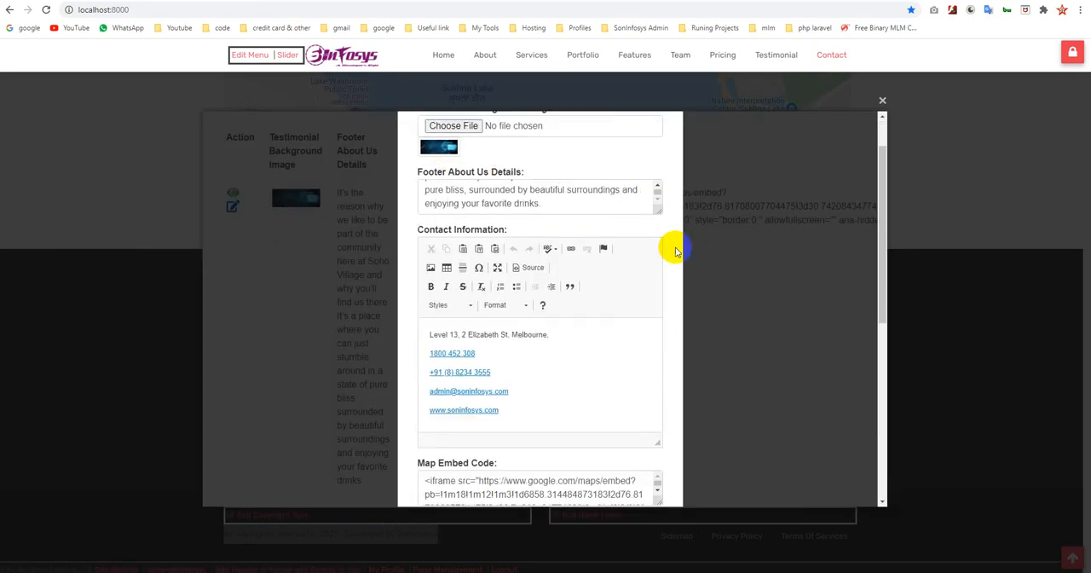
{"action": "scroll", "scroll_direction": "down", "scroll_amount": 3}
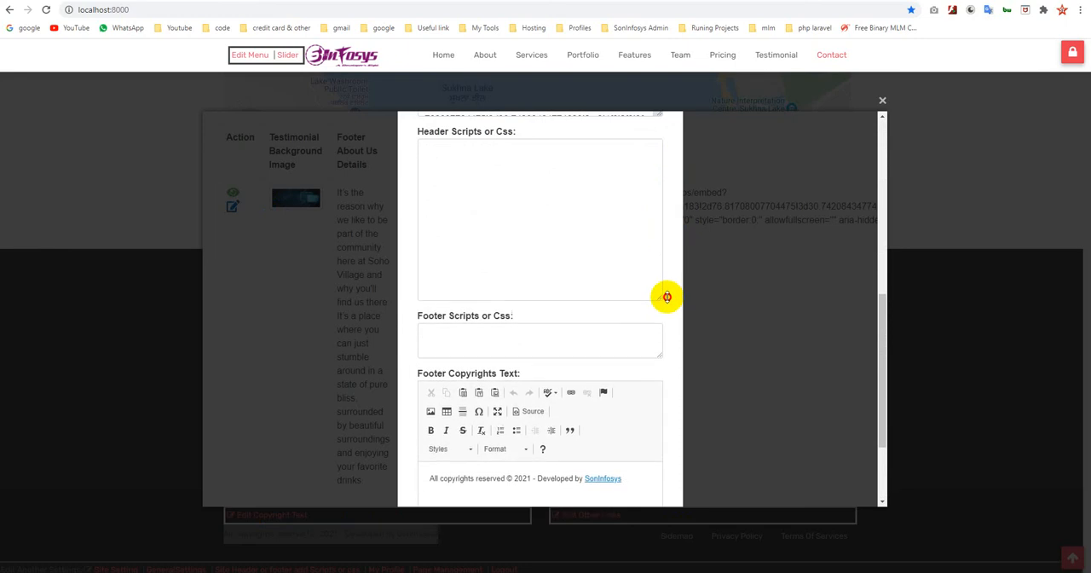
{"action": "left_click", "coordinate": [540, 340]}
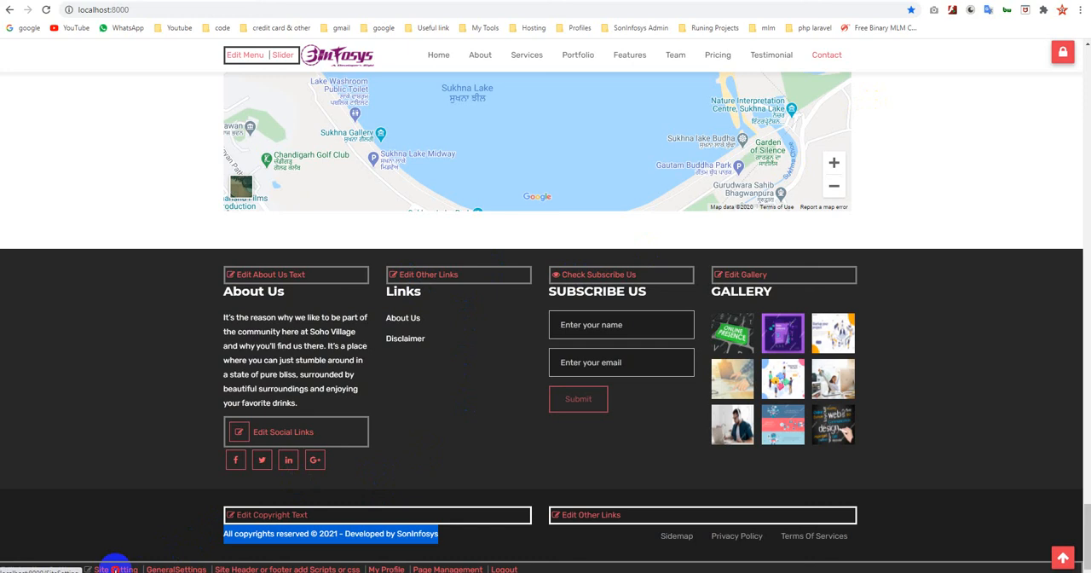
Open the Site Setting record, review its name, logo, favicon and meta columns, then close
{"action": "left_click", "coordinate": [117, 568]}
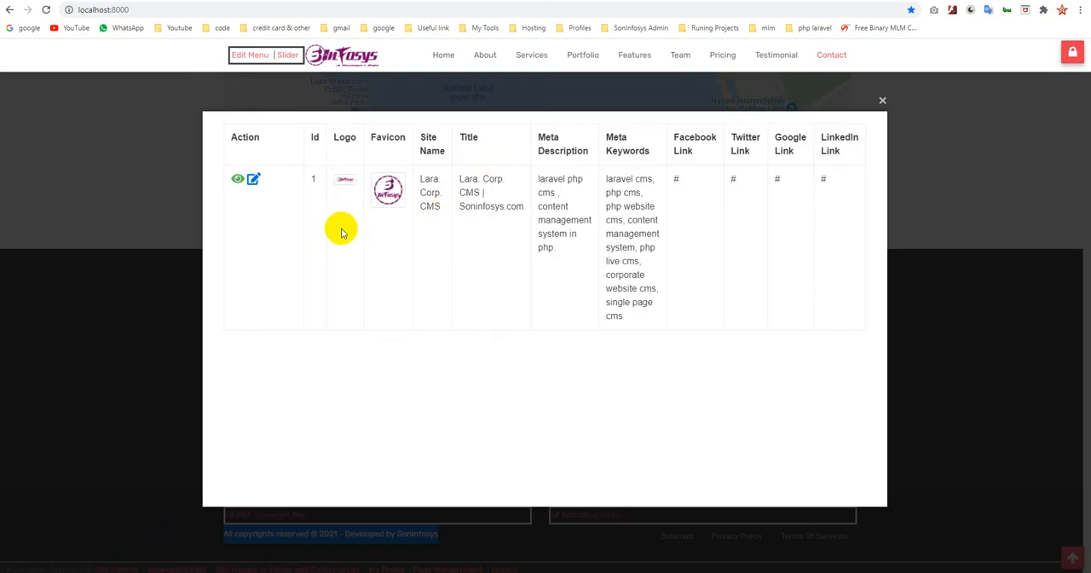
{"action": "mouse_move", "coordinate": [352, 161]}
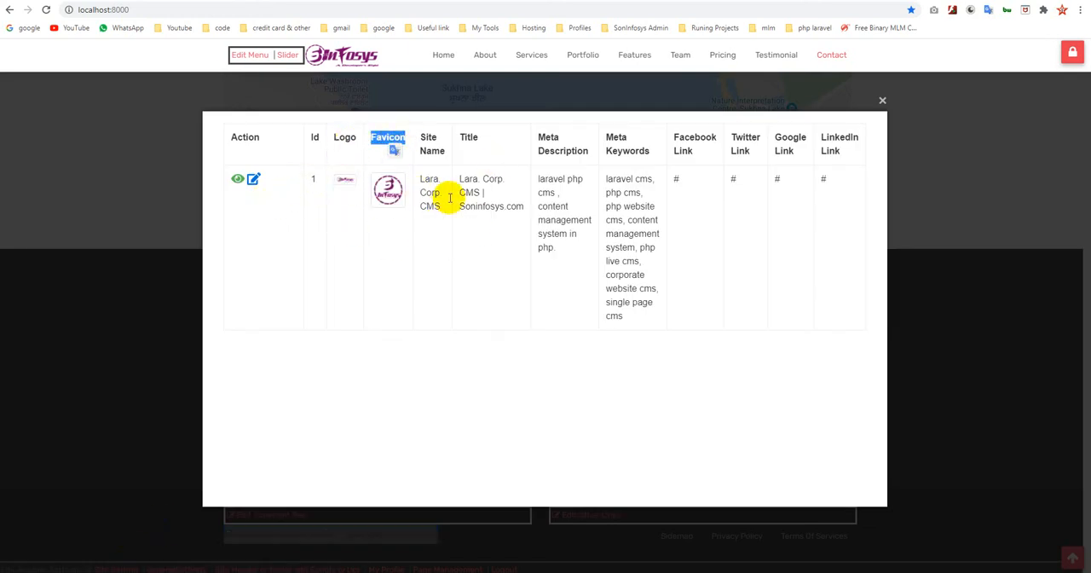
{"action": "mouse_move", "coordinate": [462, 138]}
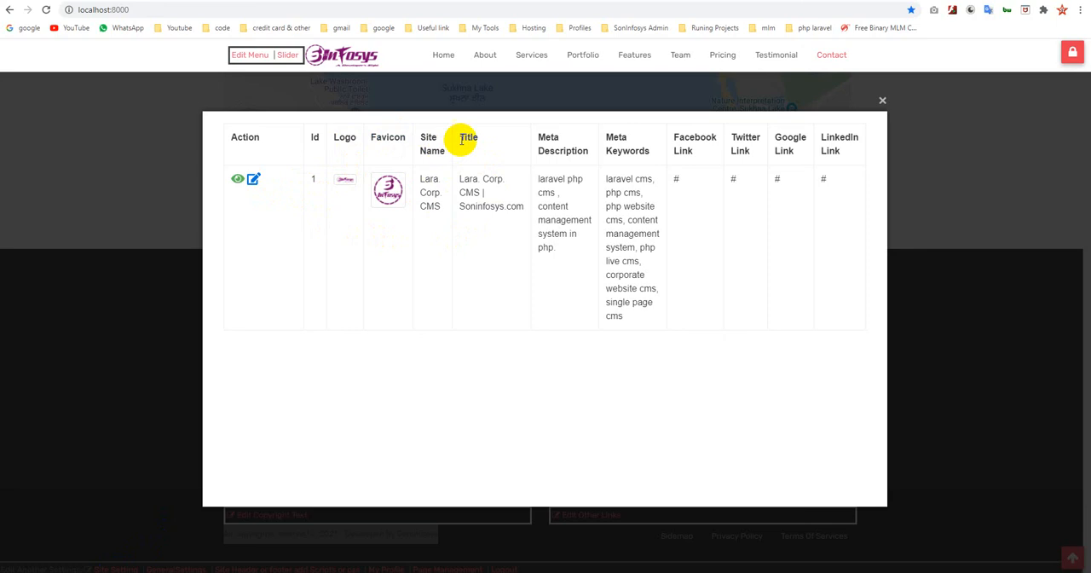
{"action": "mouse_move", "coordinate": [713, 160]}
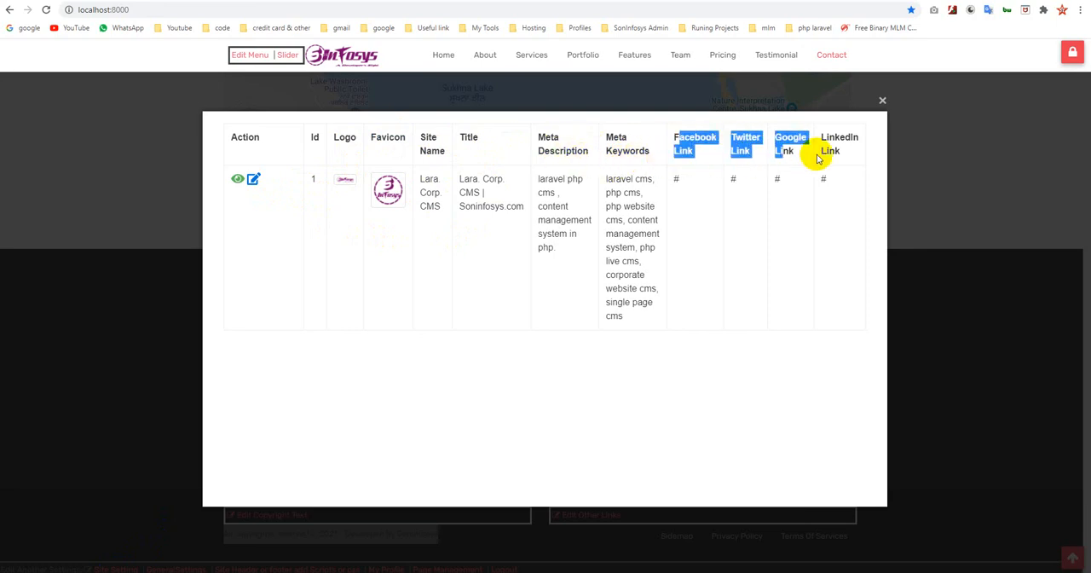
{"action": "left_click", "coordinate": [882, 101]}
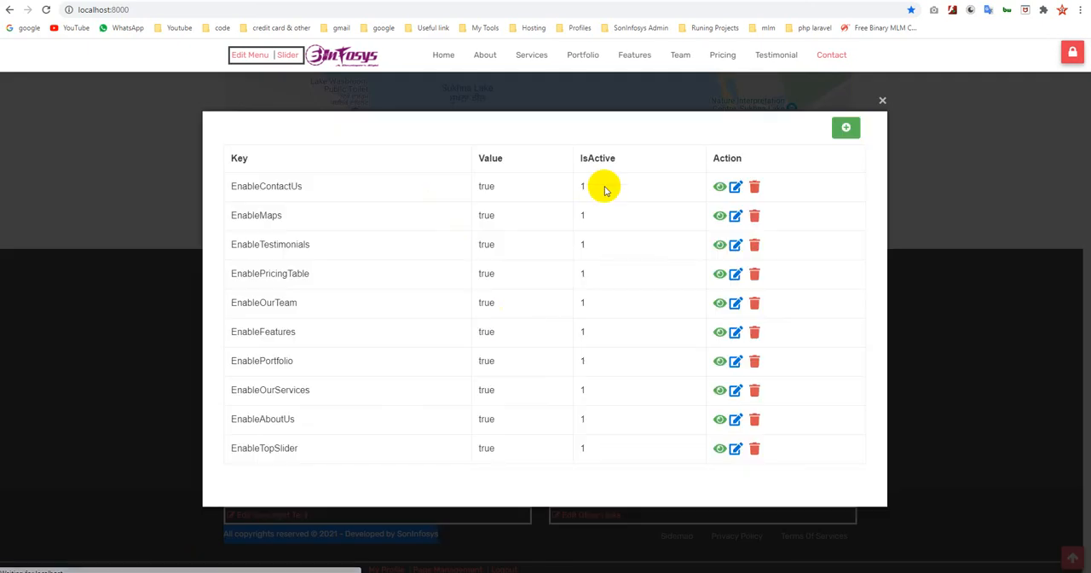
{"action": "mouse_move", "coordinate": [317, 389]}
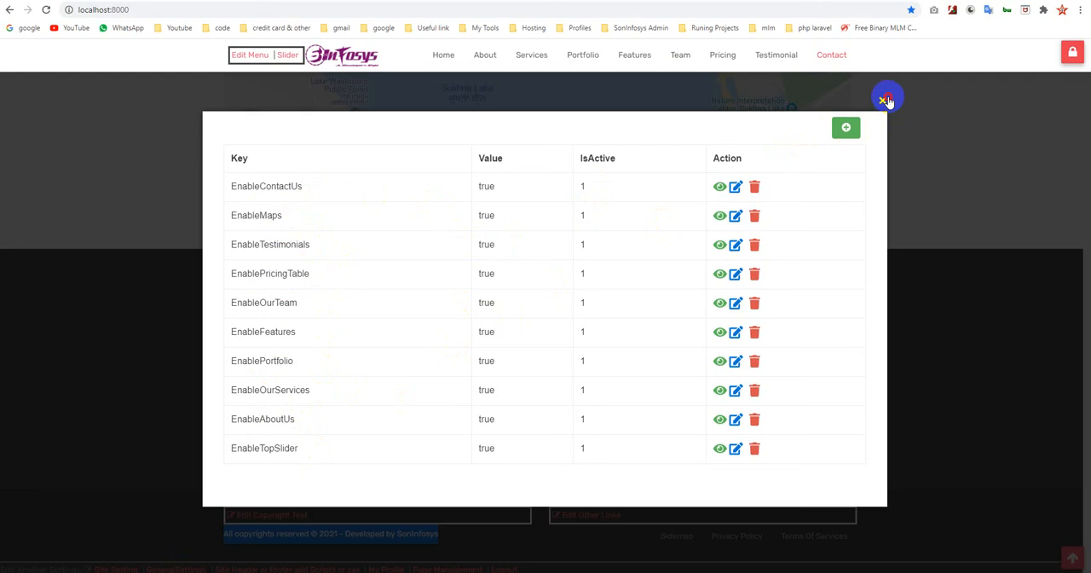
Close the GeneralSettings section toggles list, then close the My Profile admin record
{"action": "left_click", "coordinate": [886, 98]}
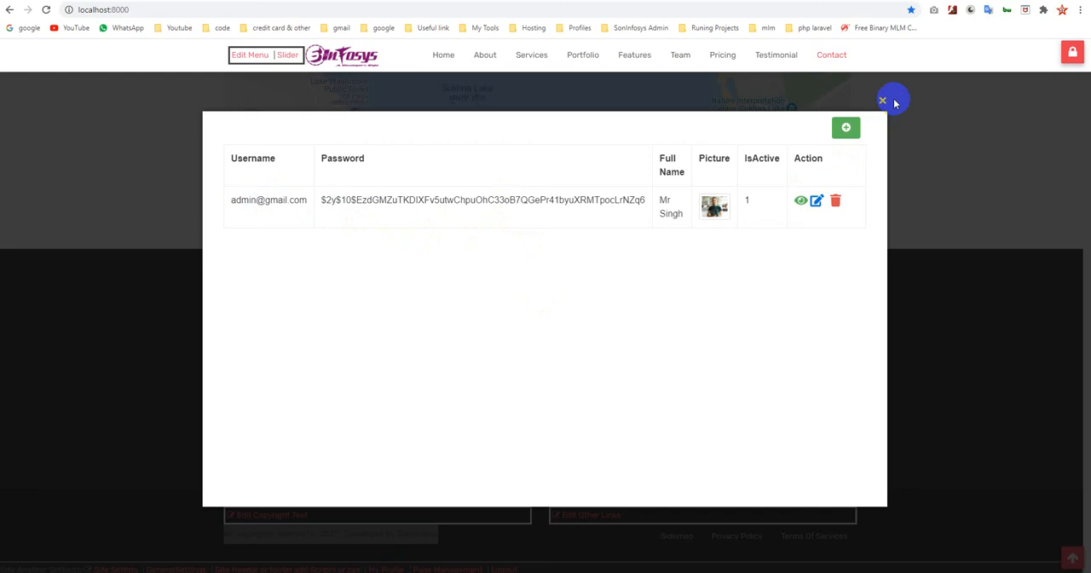
{"action": "left_click", "coordinate": [883, 98]}
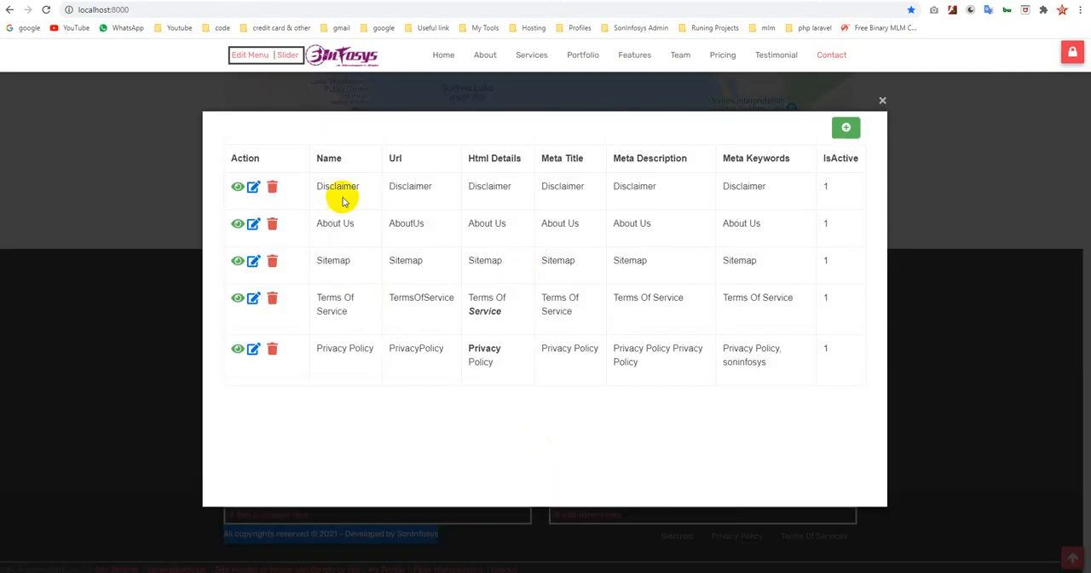
{"action": "mouse_move", "coordinate": [381, 413]}
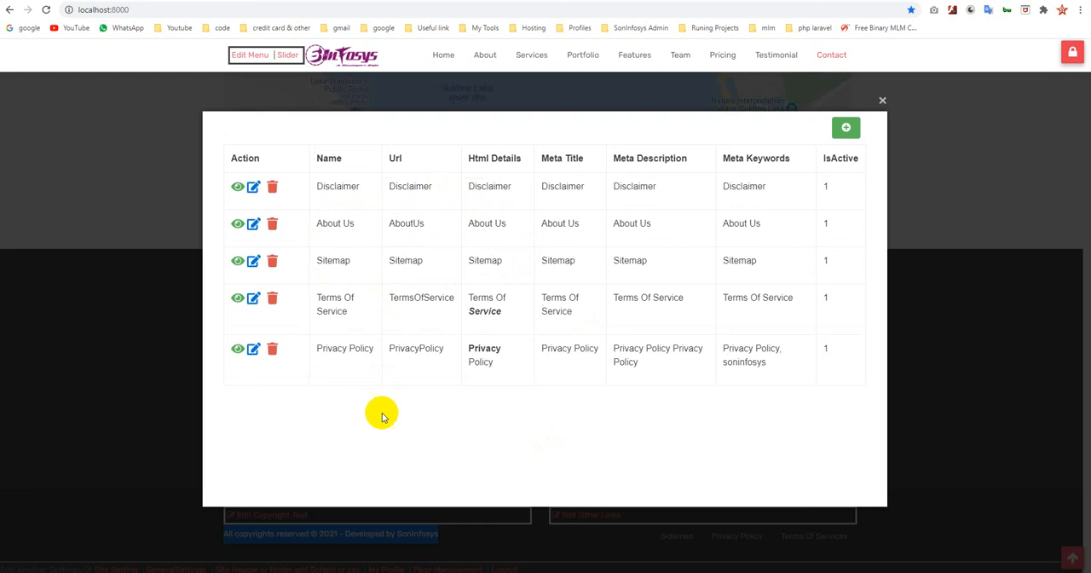
{"action": "mouse_move", "coordinate": [253, 186]}
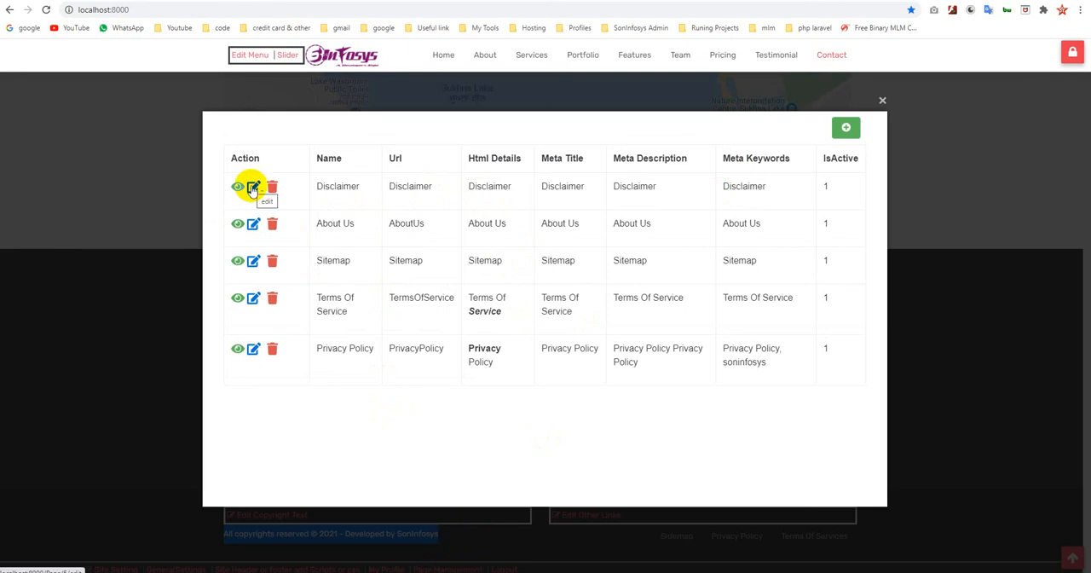
Open the Add New Page form from Page Management and focus the Name field
{"action": "left_click", "coordinate": [844, 127]}
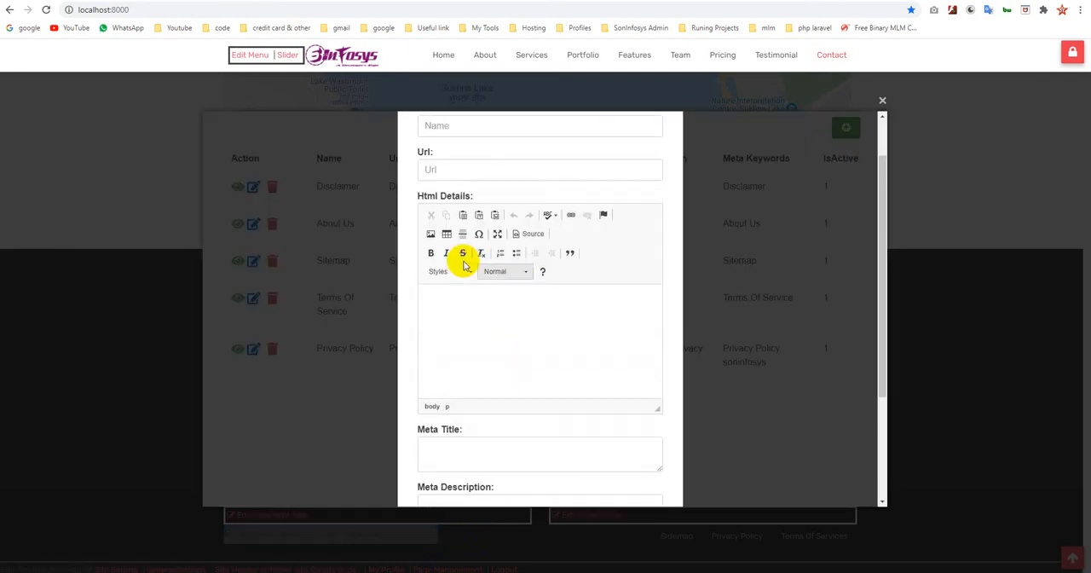
{"action": "scroll", "scroll_direction": "down", "scroll_amount": 3}
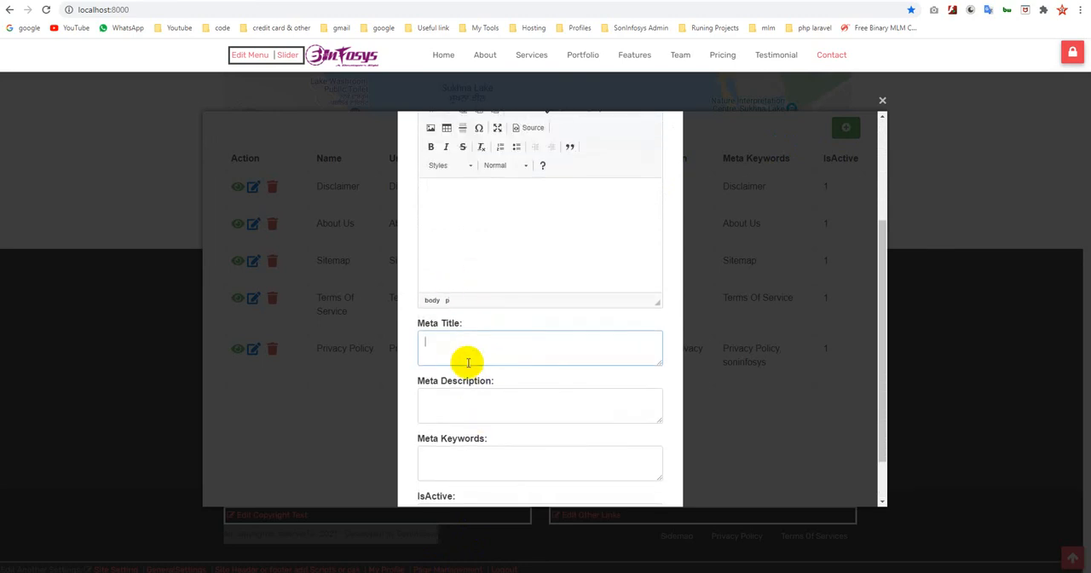
{"action": "mouse_move", "coordinate": [486, 416]}
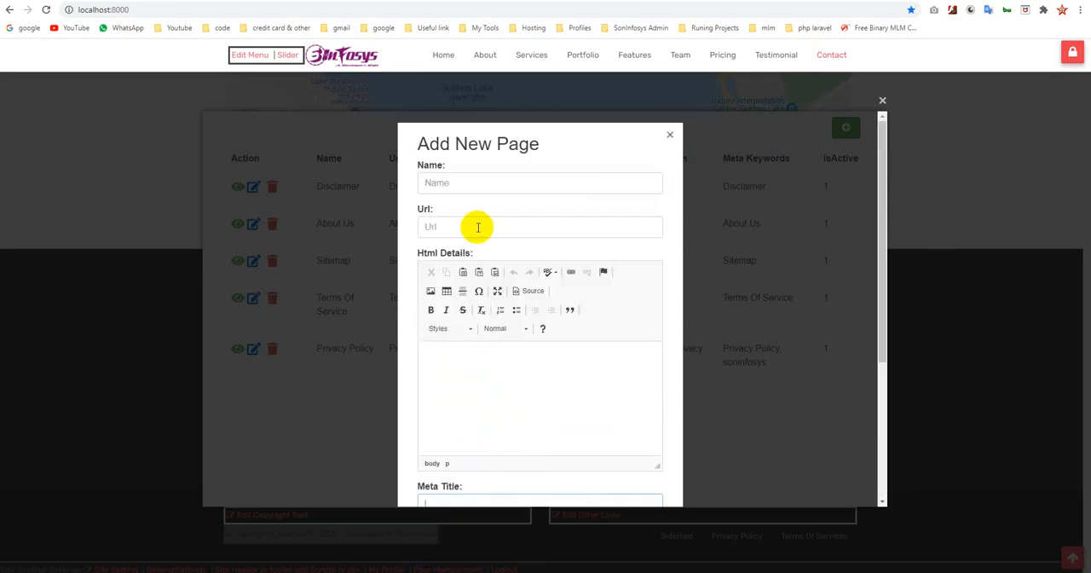
{"action": "left_click", "coordinate": [539, 182]}
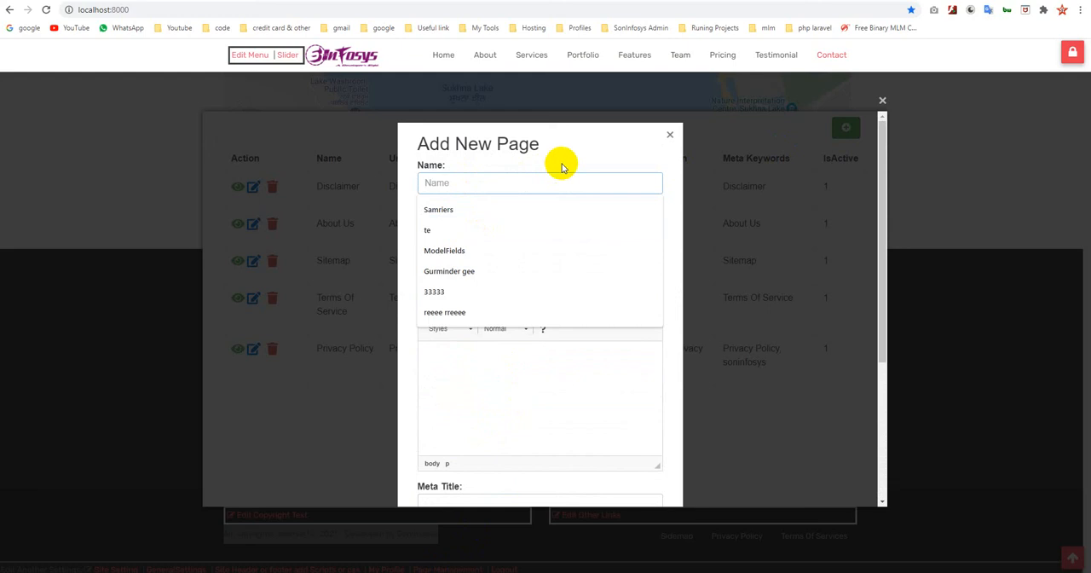
Close the new page form unsaved and the page management list
{"action": "left_click", "coordinate": [670, 134]}
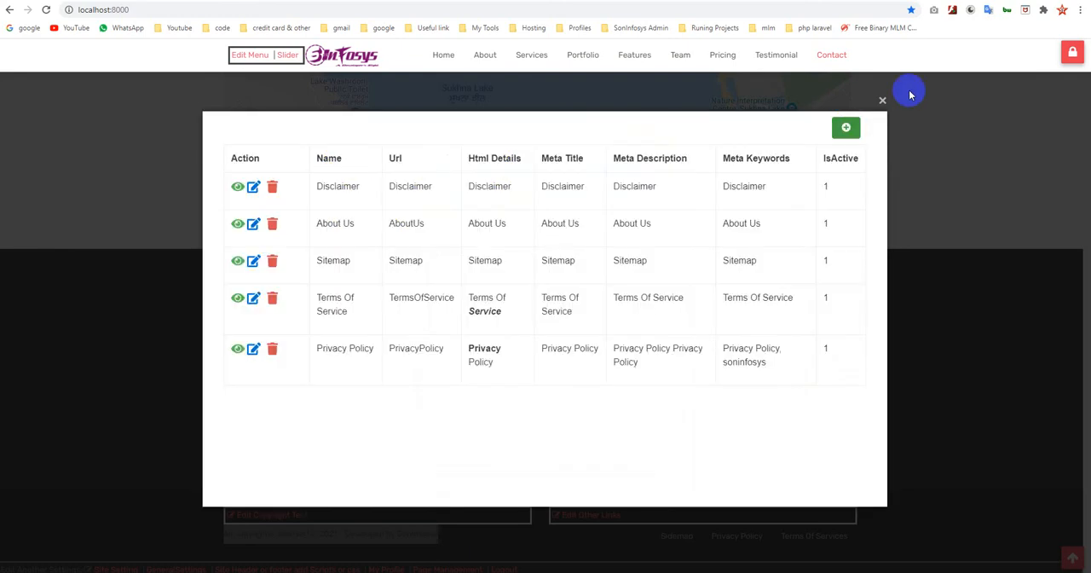
{"action": "left_click", "coordinate": [882, 99]}
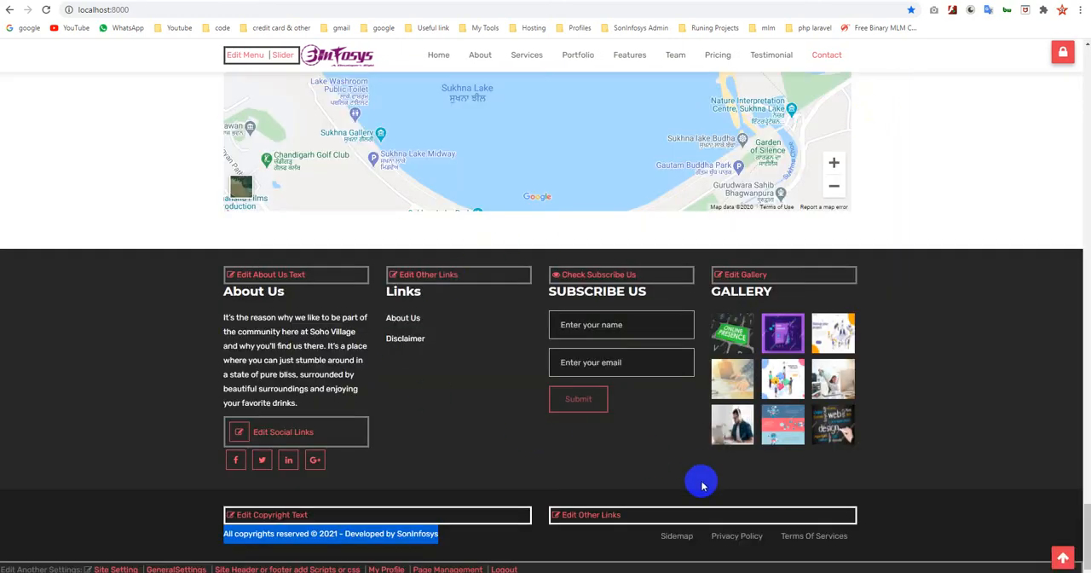
{"action": "mouse_move", "coordinate": [490, 330]}
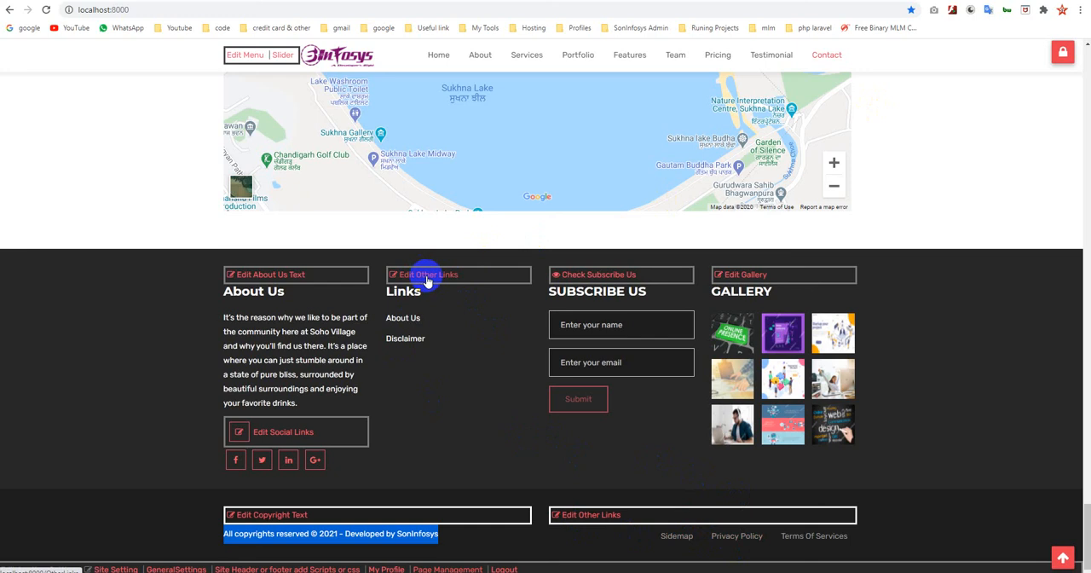
{"action": "mouse_move", "coordinate": [452, 362]}
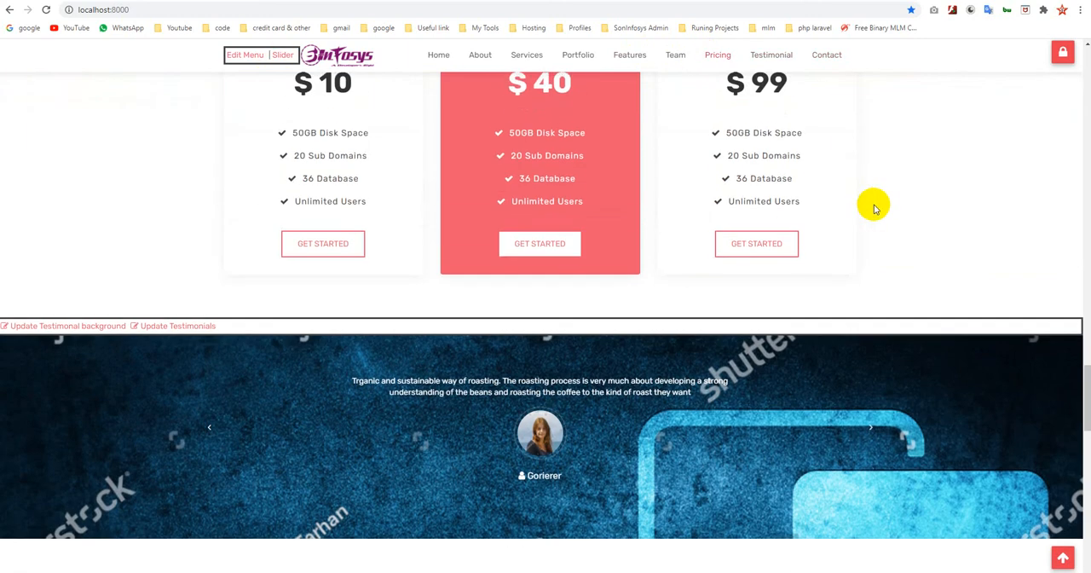
{"action": "mouse_move", "coordinate": [939, 185]}
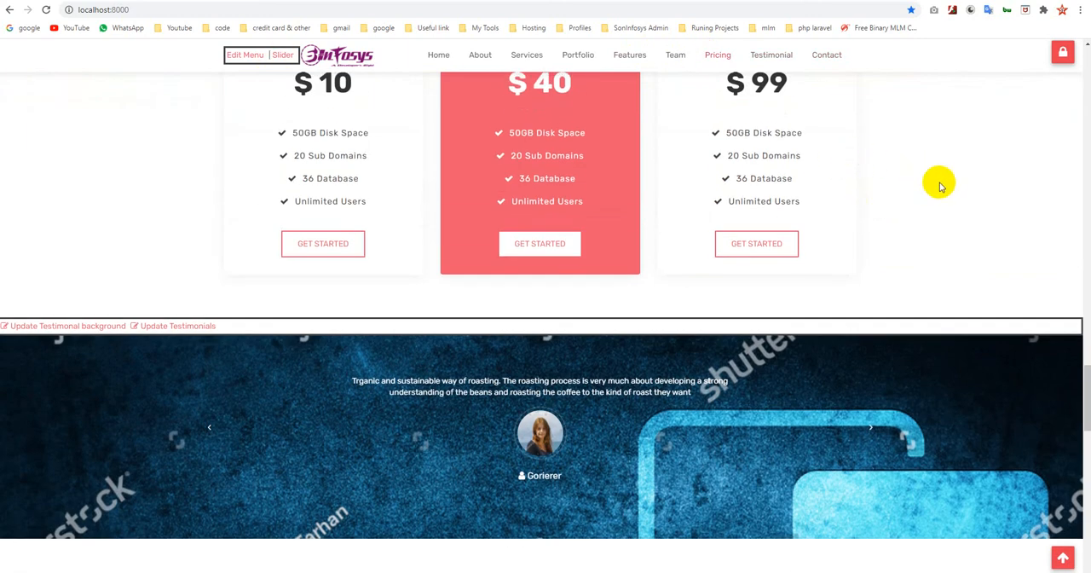
{"action": "left_click", "coordinate": [629, 54]}
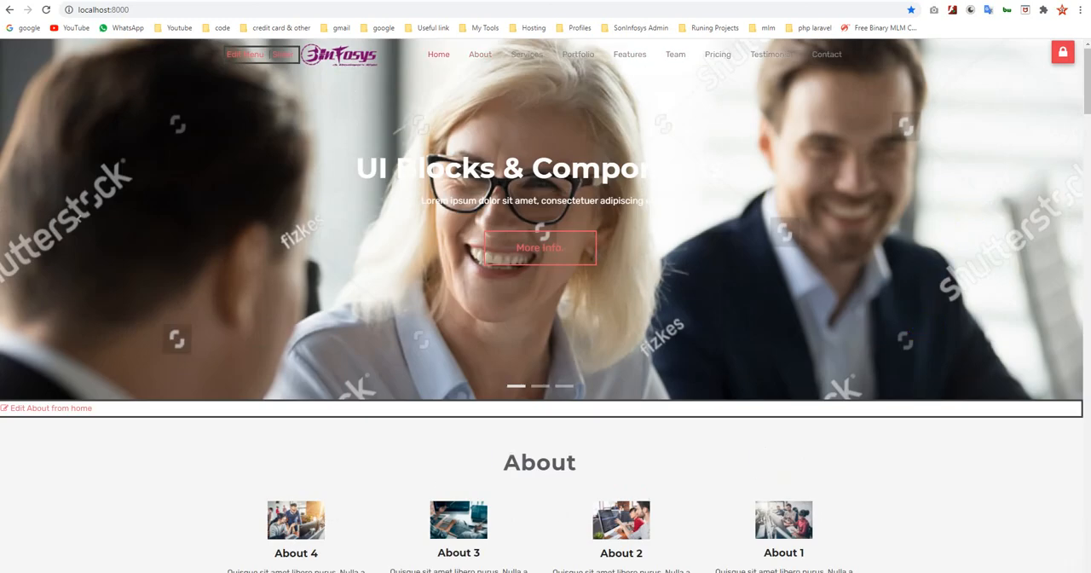
{"action": "scroll", "scroll_direction": "down", "scroll_amount": 3}
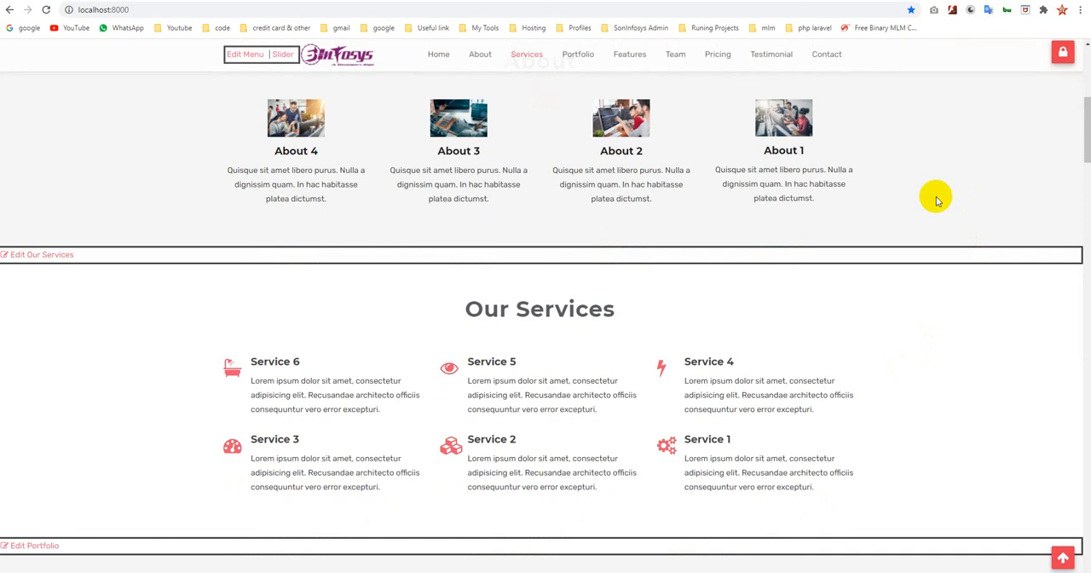
{"action": "scroll", "scroll_direction": "down", "scroll_amount": 3}
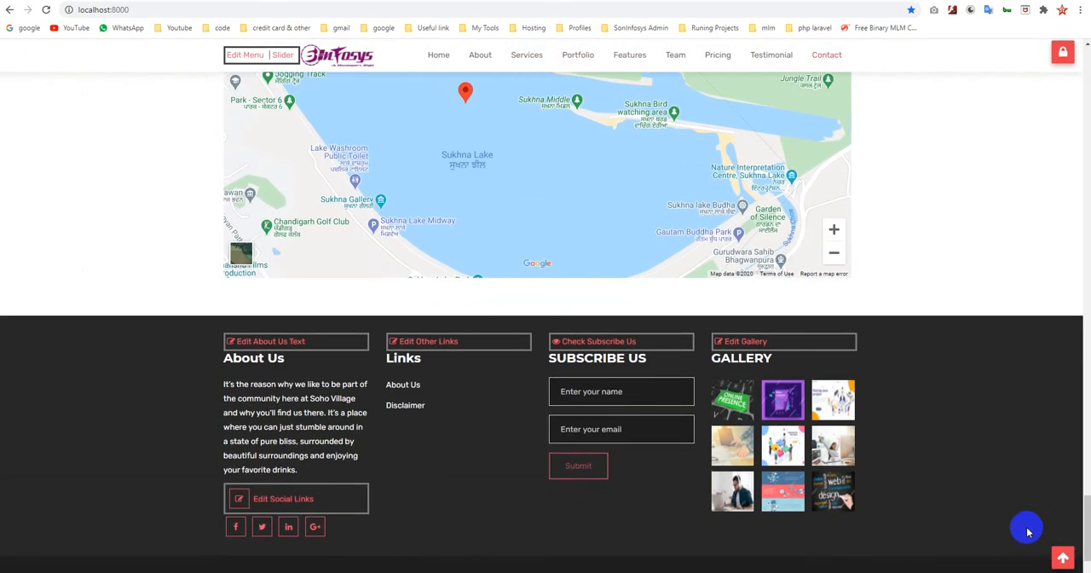
Scroll the logged-out public homepage down to the Silver, Gold and Diamond Pricing Table
{"action": "scroll", "scroll_direction": "down", "scroll_amount": 3}
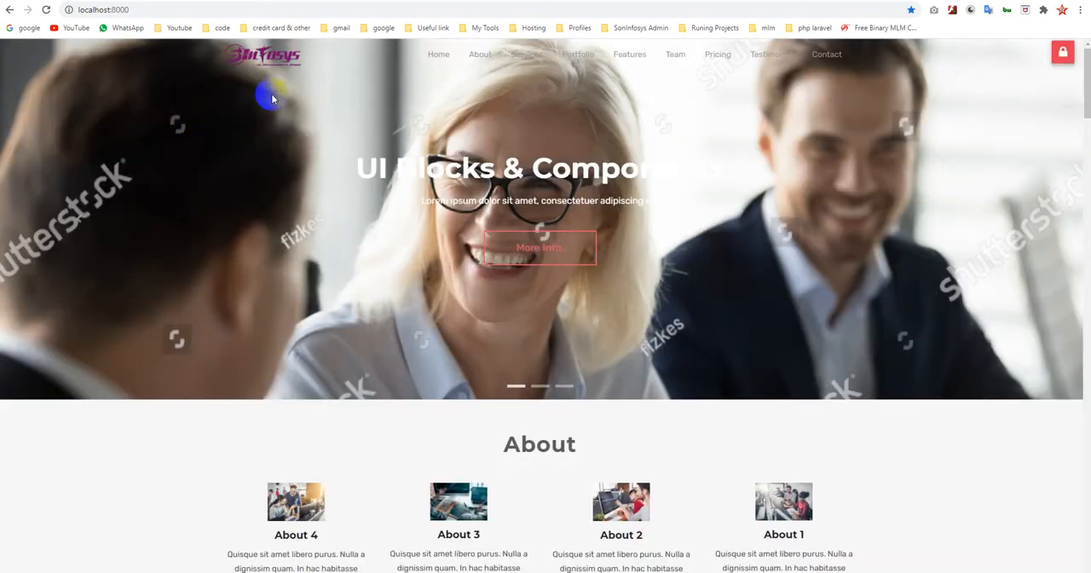
{"action": "scroll", "scroll_direction": "down", "scroll_amount": 3}
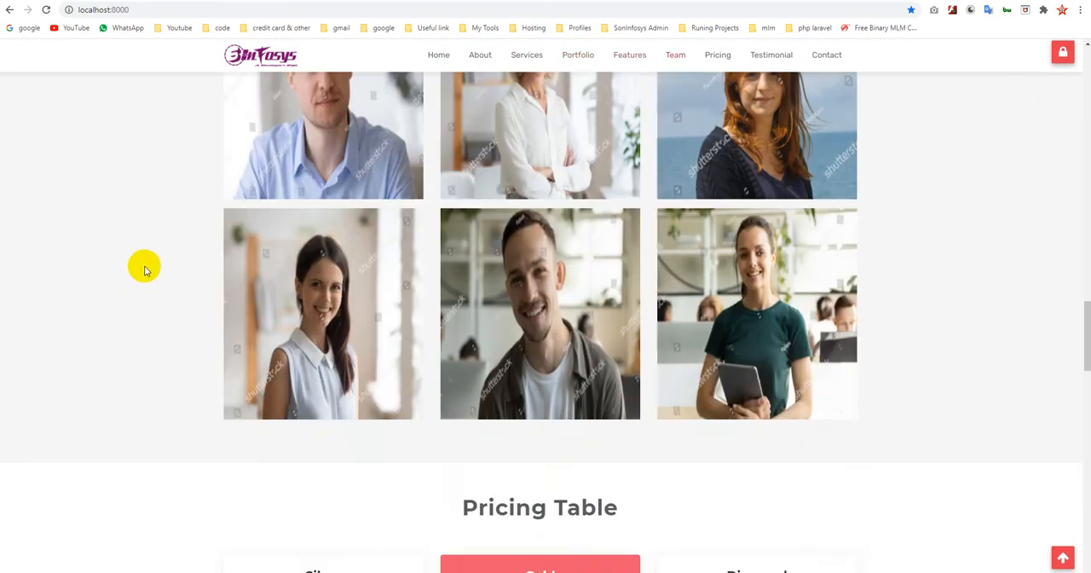
{"action": "scroll", "scroll_direction": "down", "scroll_amount": 3}
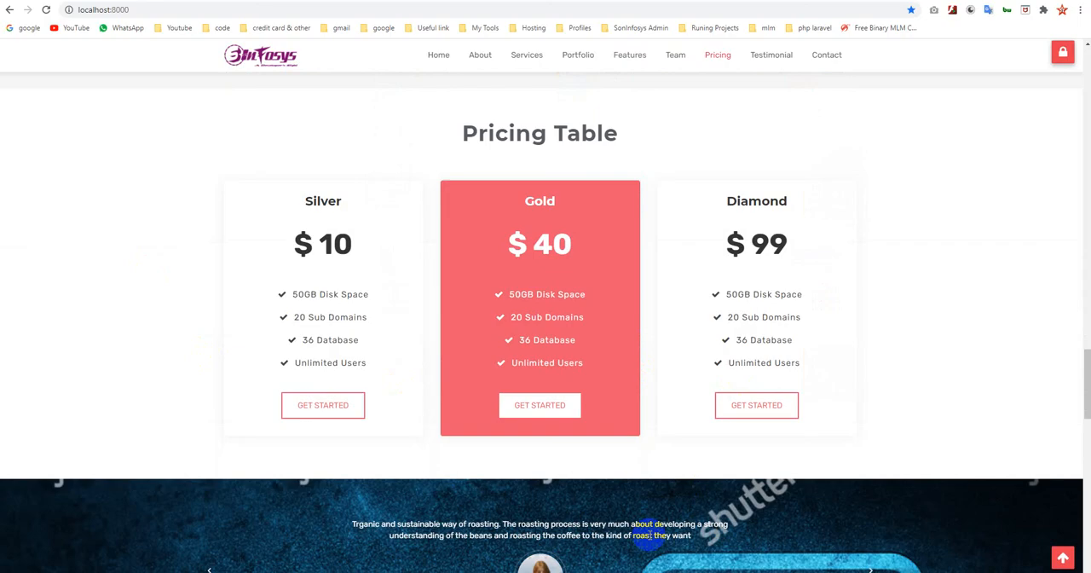